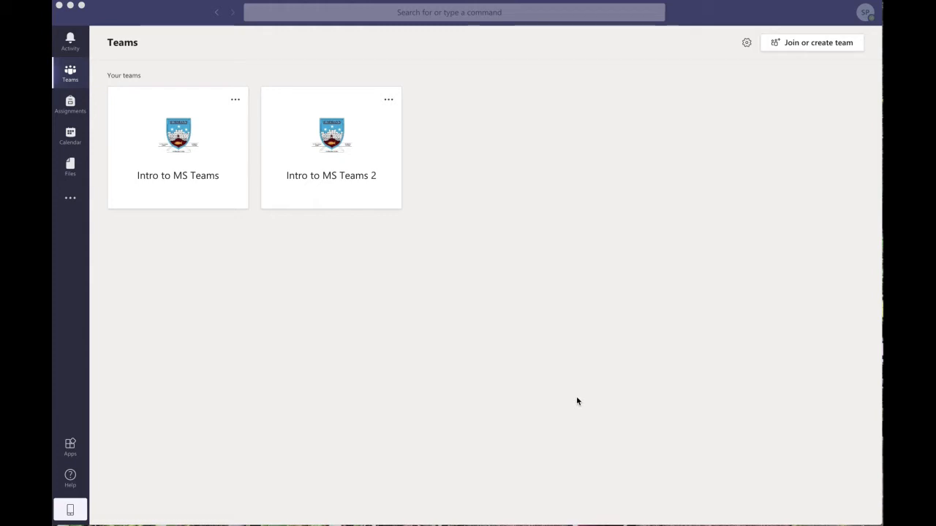
mouse_move(441, 252)
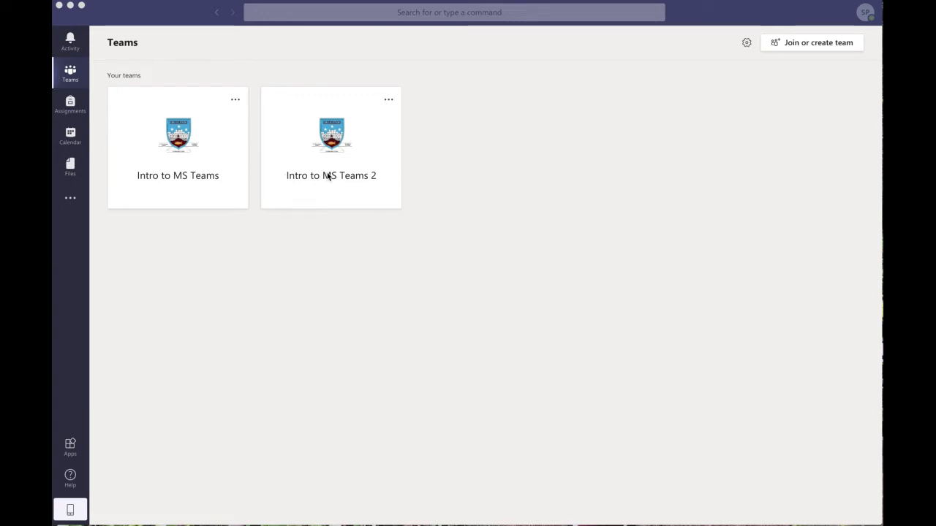
mouse_move(350, 181)
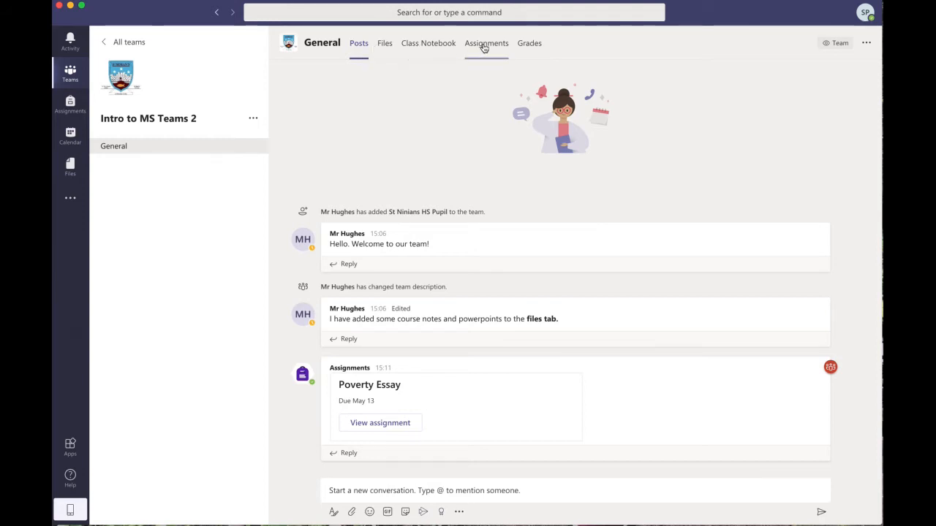
click(358, 44)
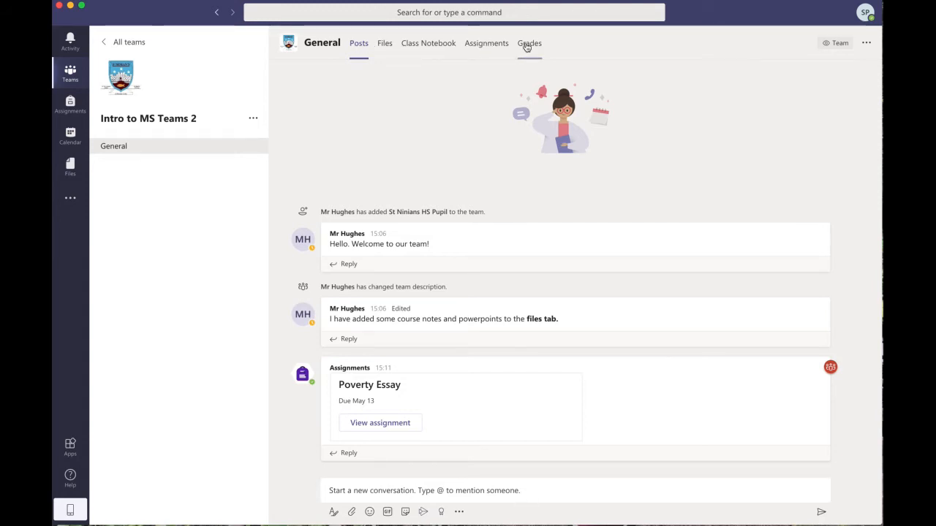
mouse_move(529, 44)
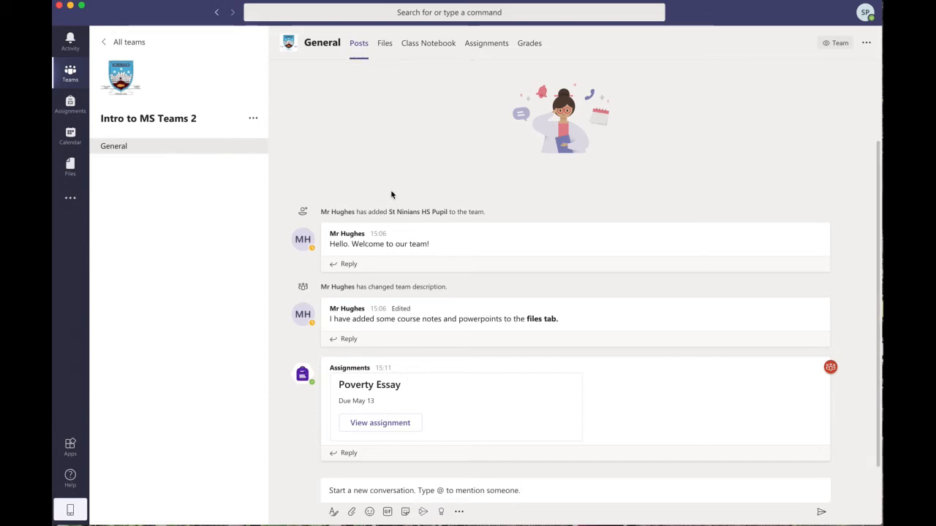
mouse_move(558, 275)
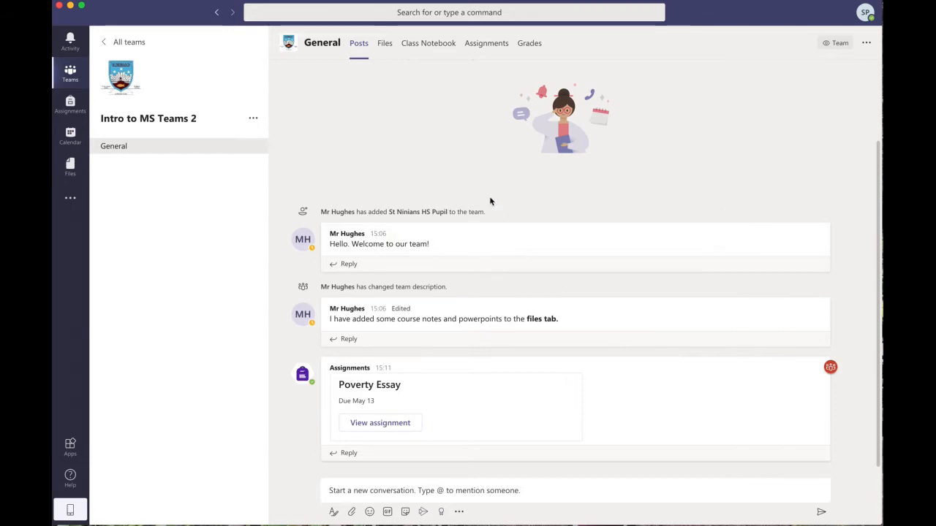
mouse_move(486, 196)
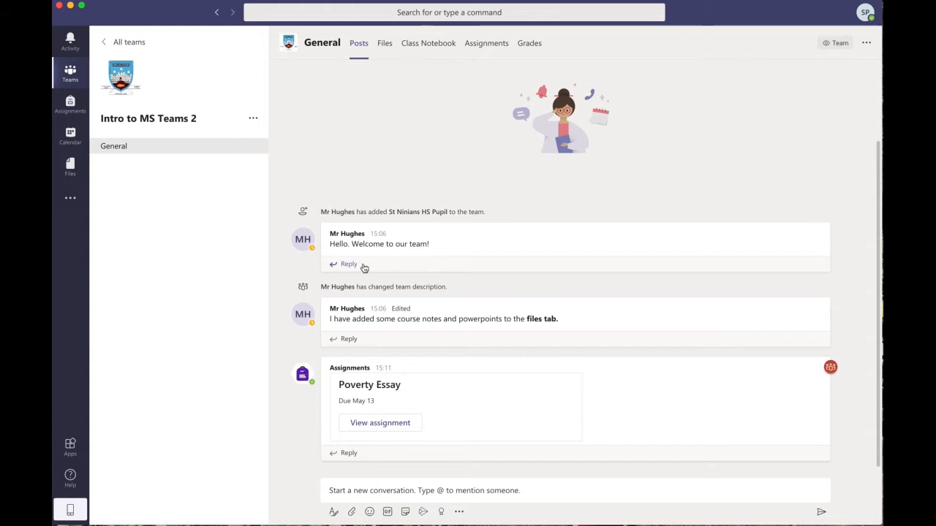
mouse_move(594, 263)
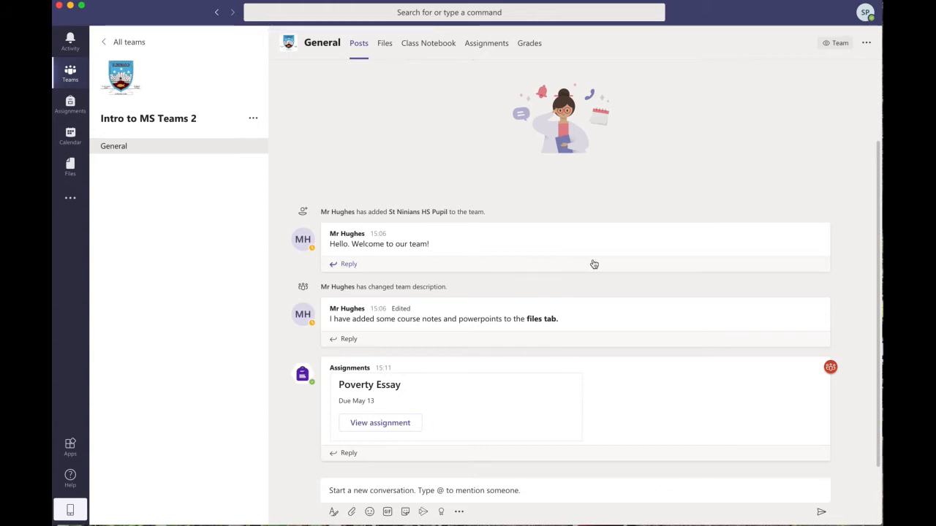
mouse_move(541, 235)
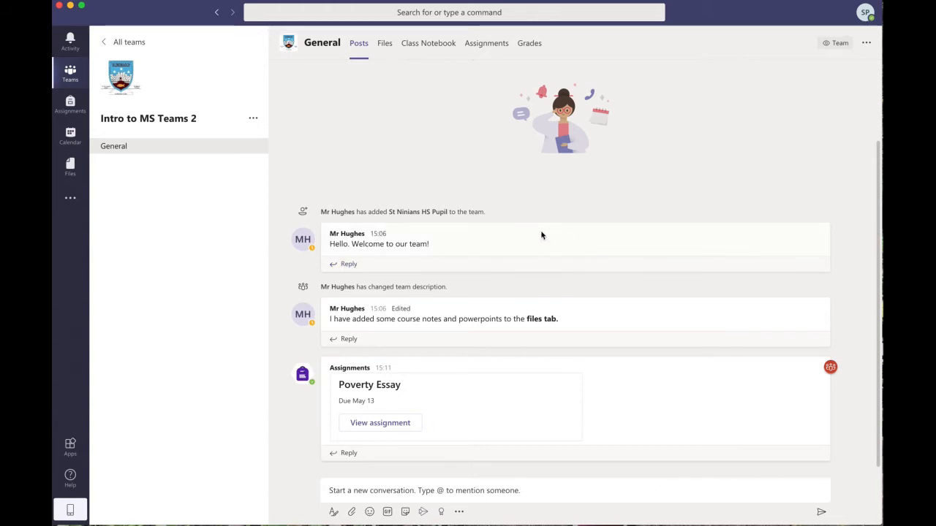
mouse_move(535, 287)
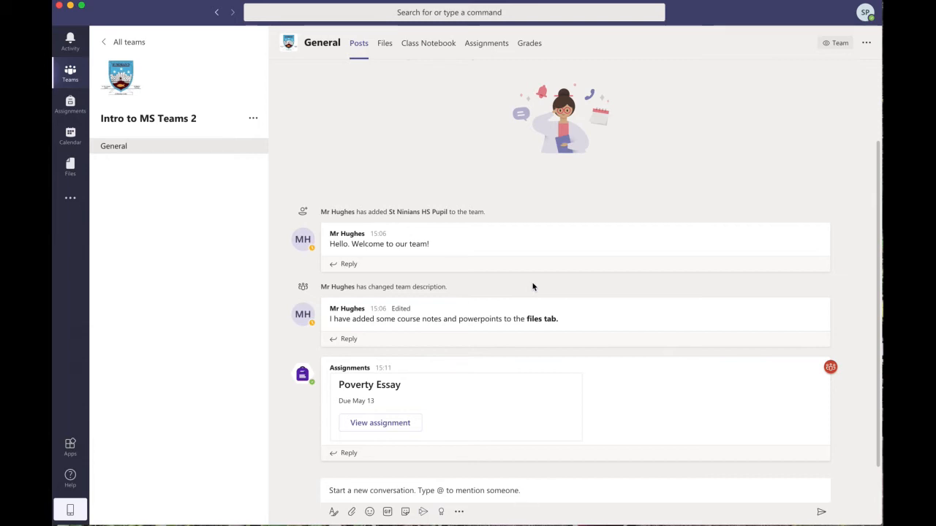
mouse_move(508, 222)
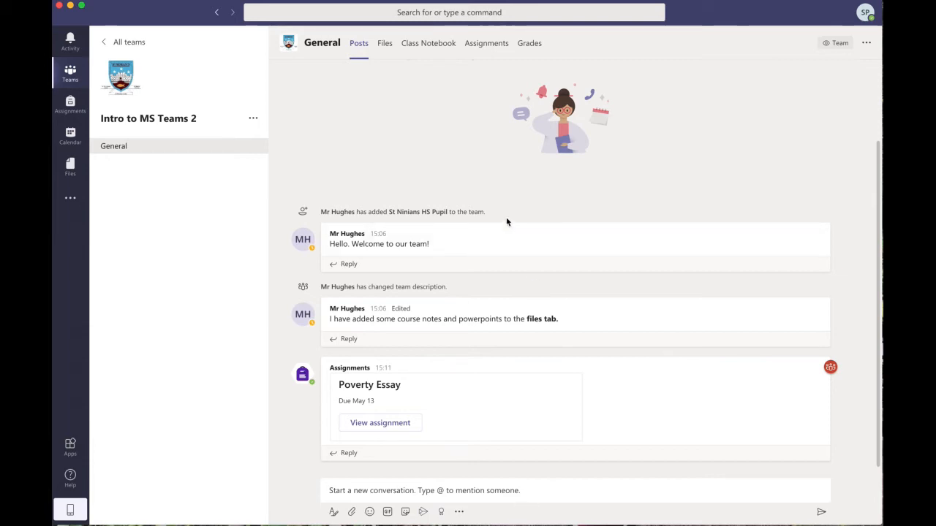
mouse_move(512, 314)
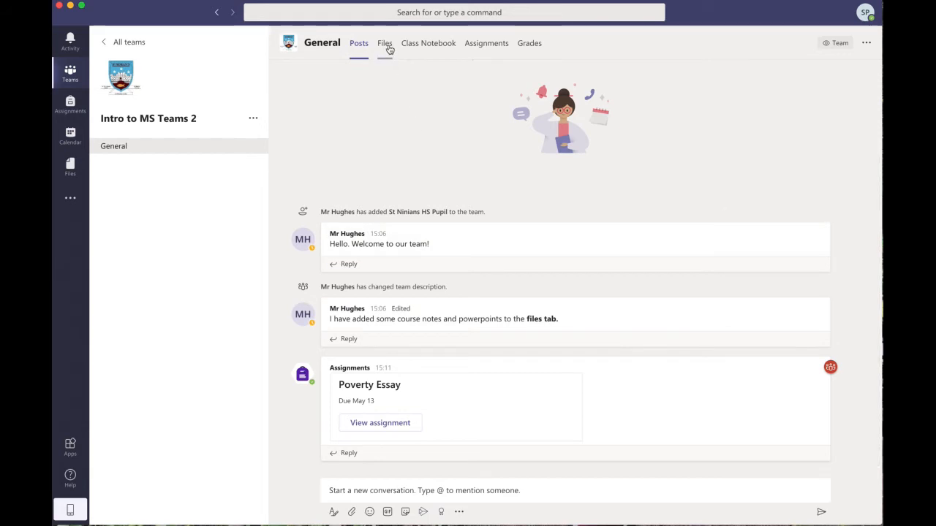
Show the General channel's shared files, listing the Class Materials folder added by Mr Hughes
click(384, 42)
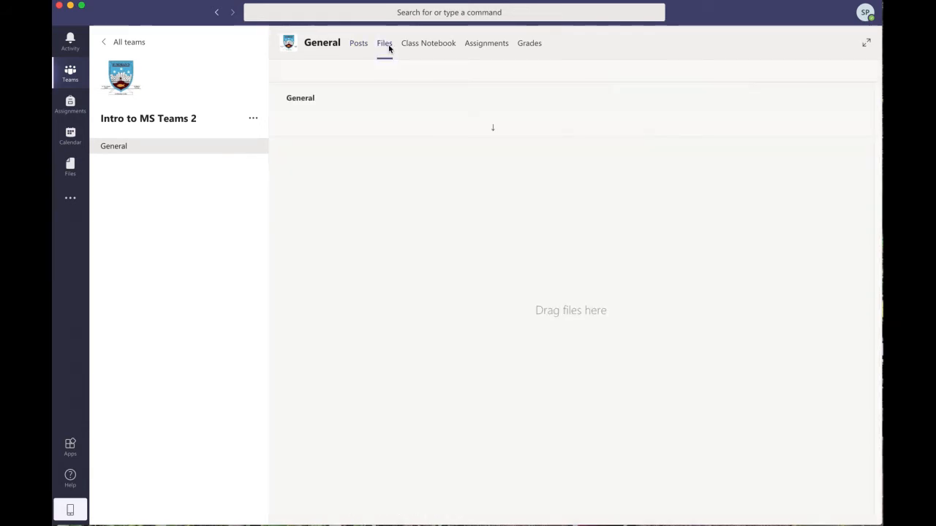
click(384, 42)
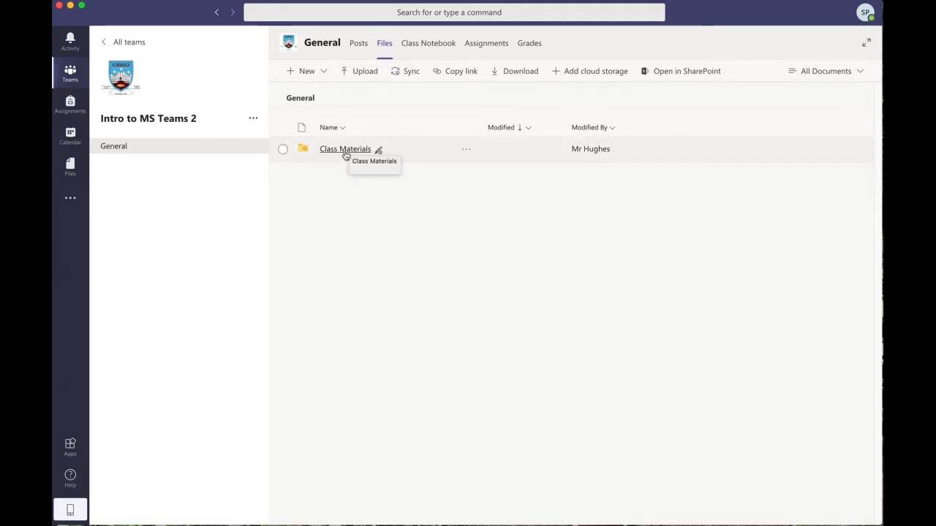
mouse_move(339, 430)
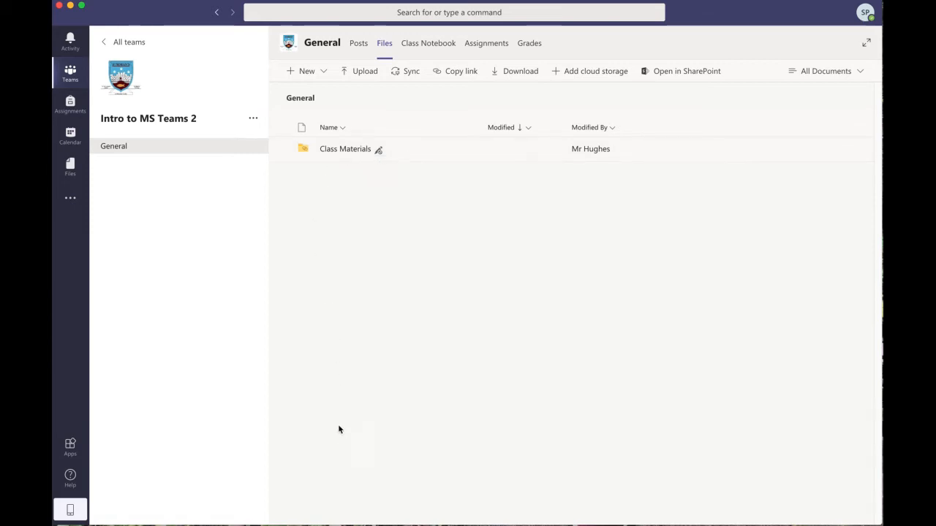
mouse_move(335, 177)
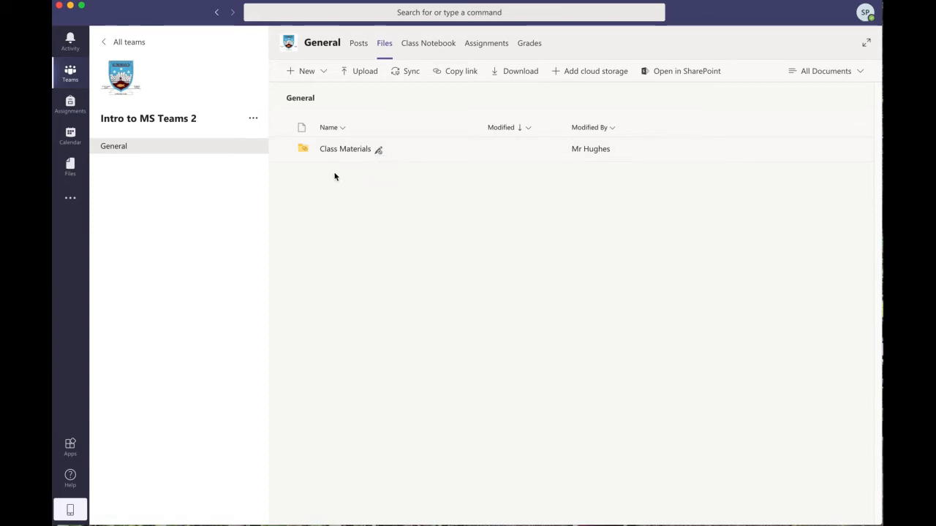
mouse_move(340, 203)
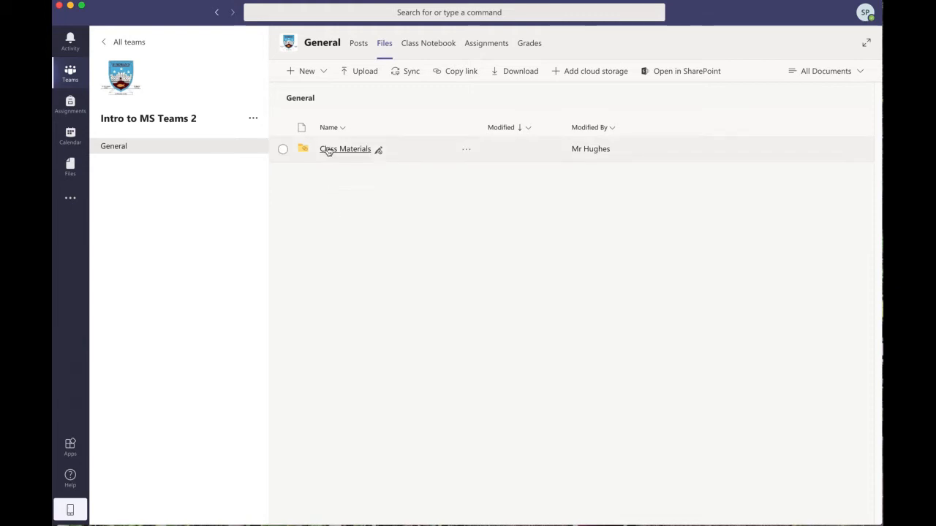
mouse_move(345, 149)
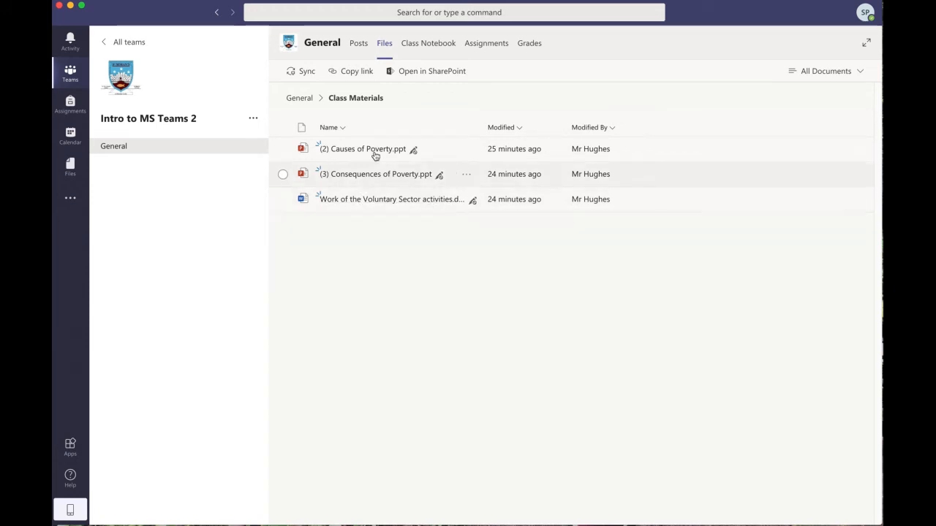
mouse_move(365, 149)
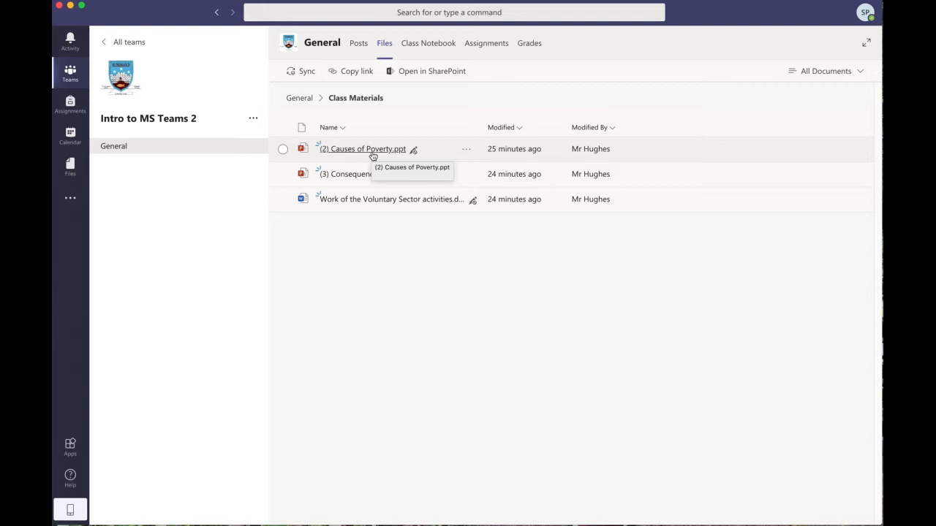
View Causes of Poverty.ppt read-only, browsing the vulnerable groups, learning intentions and title slides
click(361, 149)
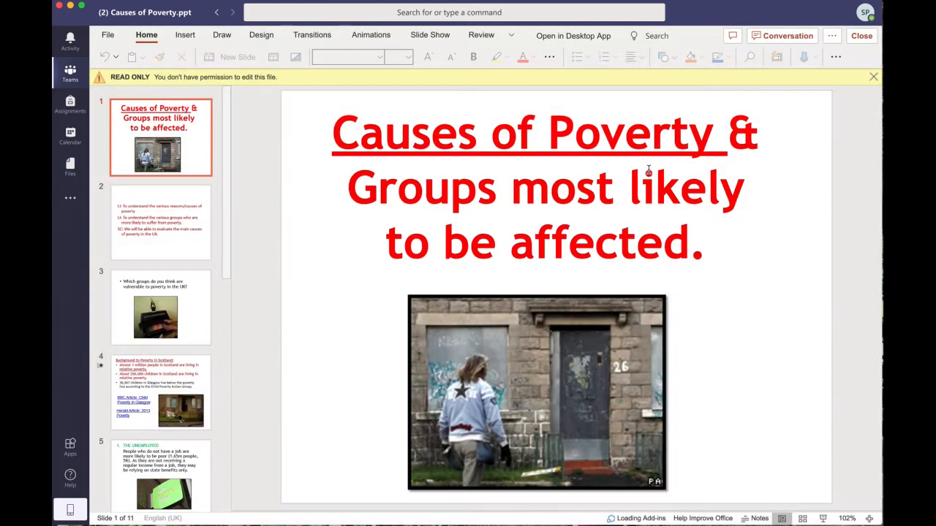
click(155, 307)
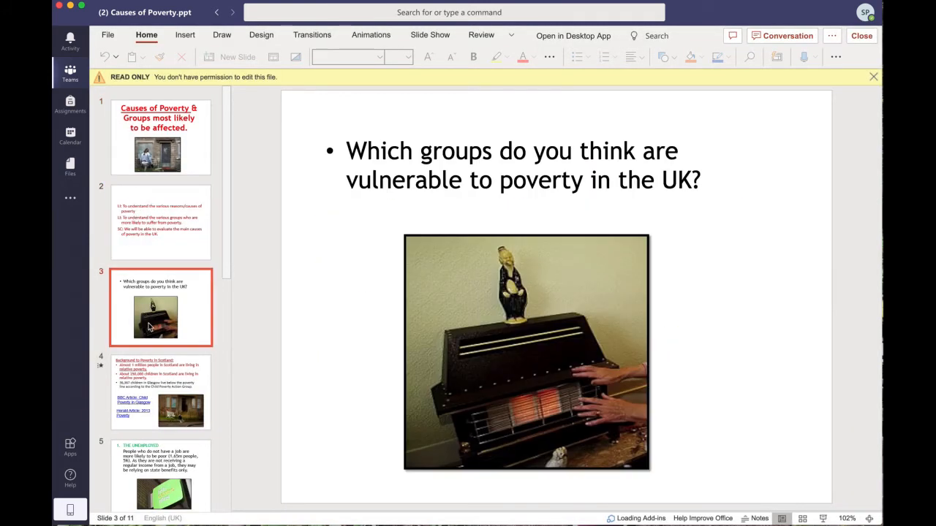
click(161, 222)
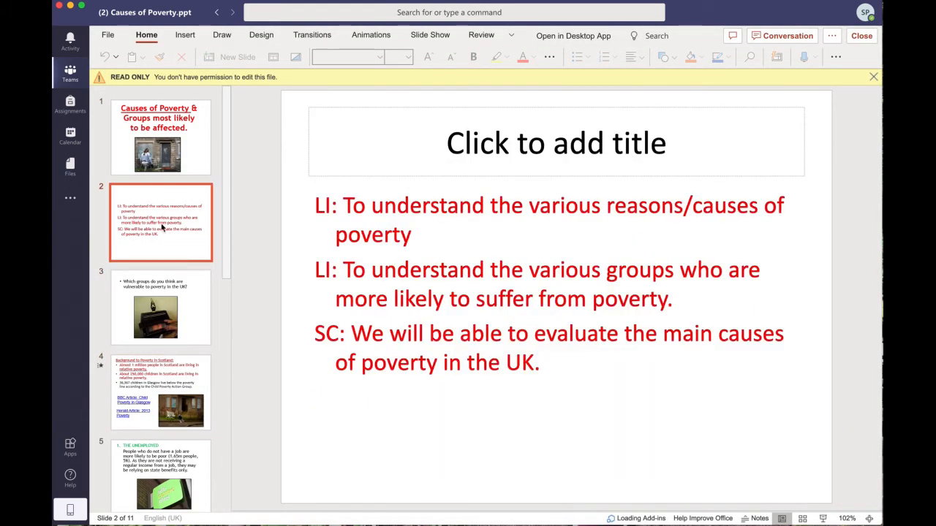
click(161, 138)
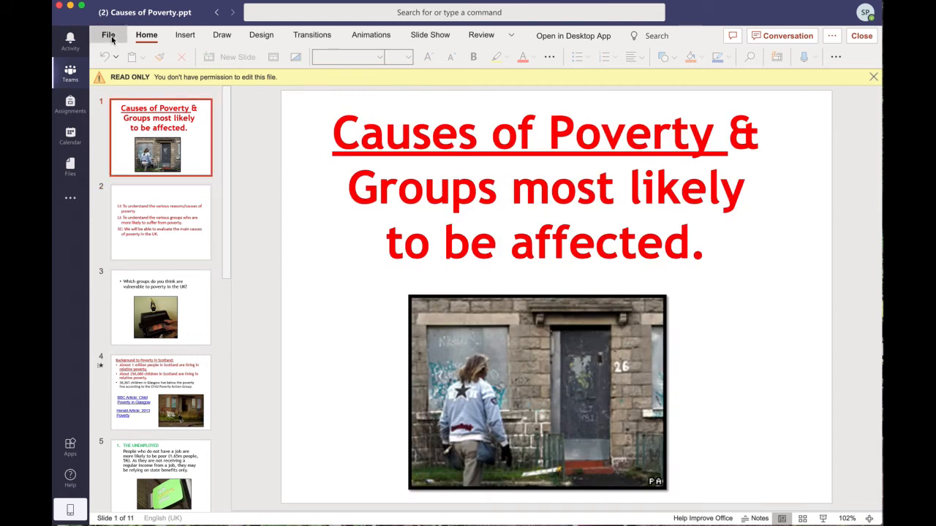
Browse the presentation's file options briefly and return to the read-only title slide
click(108, 35)
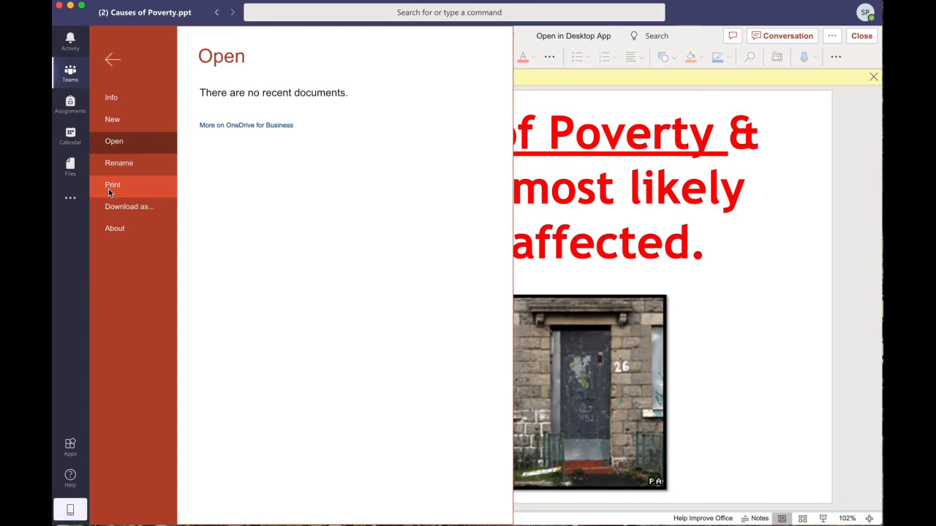
mouse_move(129, 206)
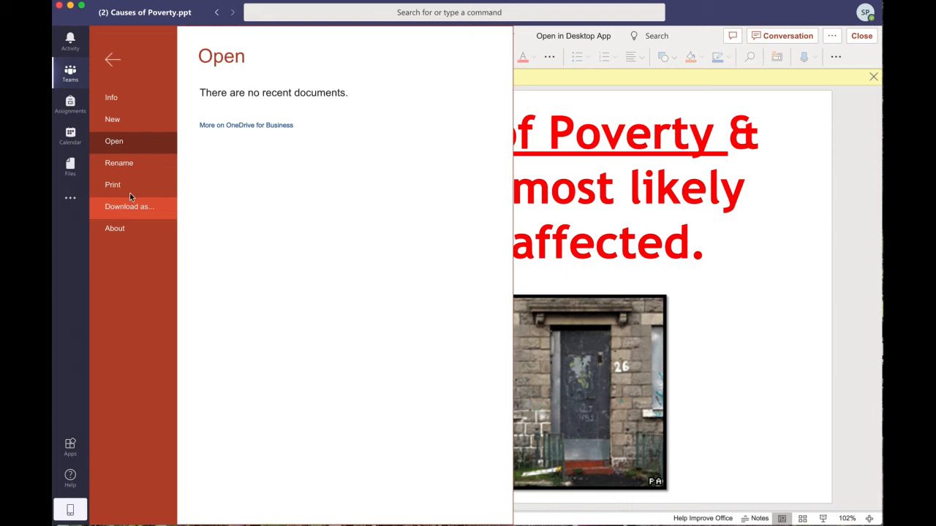
click(113, 59)
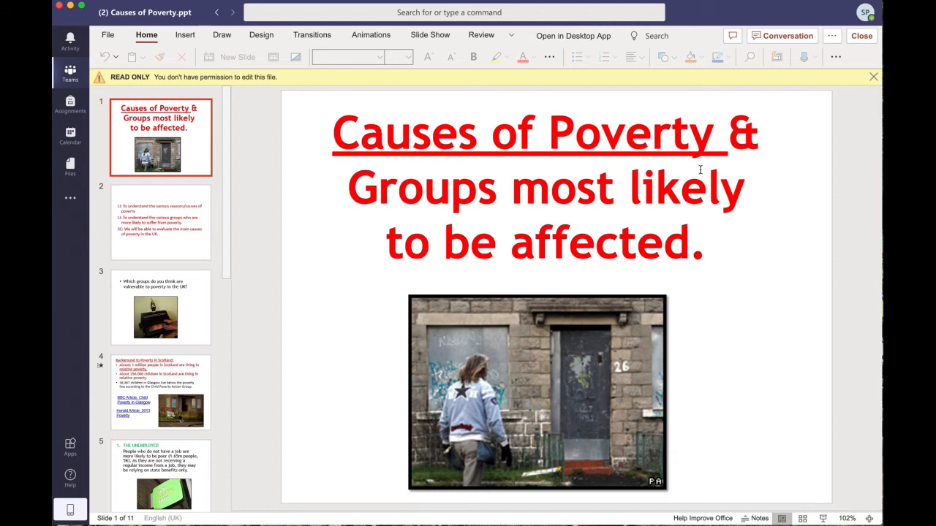
mouse_move(870, 50)
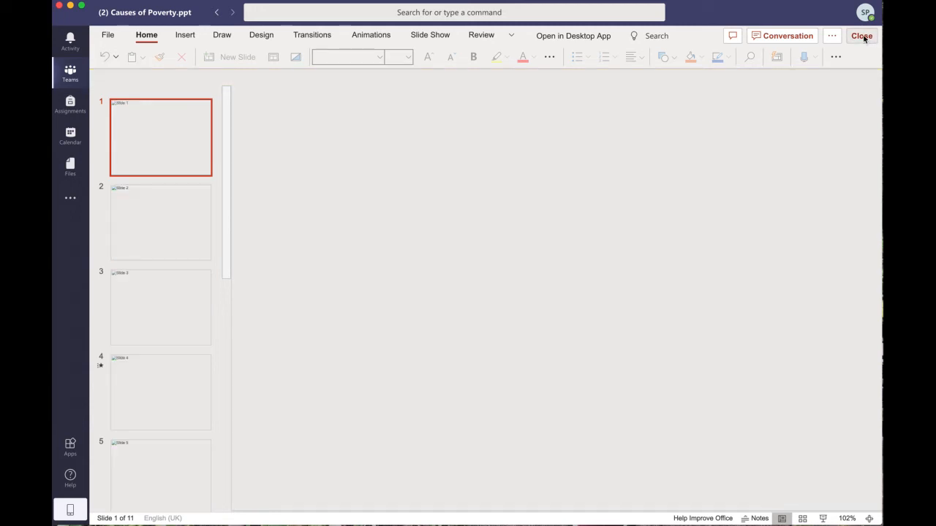
Close the PowerPoint viewer, returning to the Files tab with the Class Materials folder
click(861, 35)
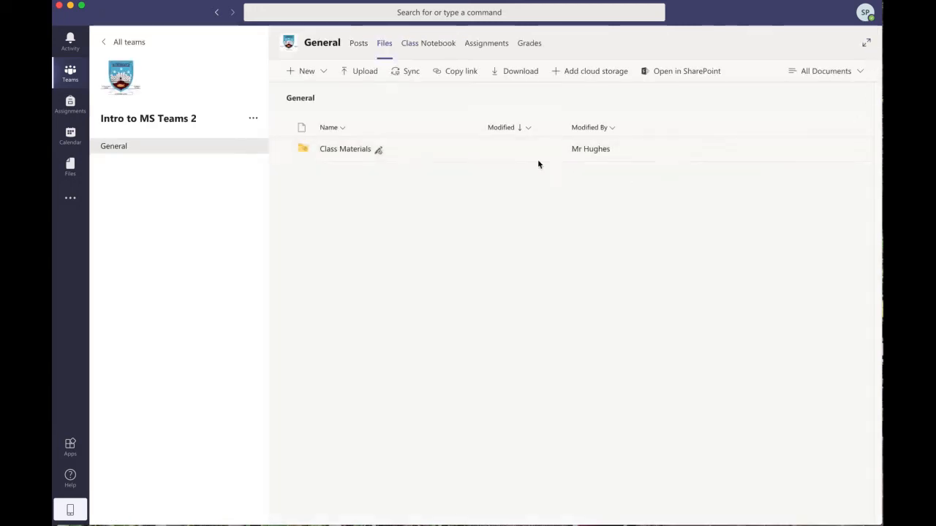
mouse_move(368, 262)
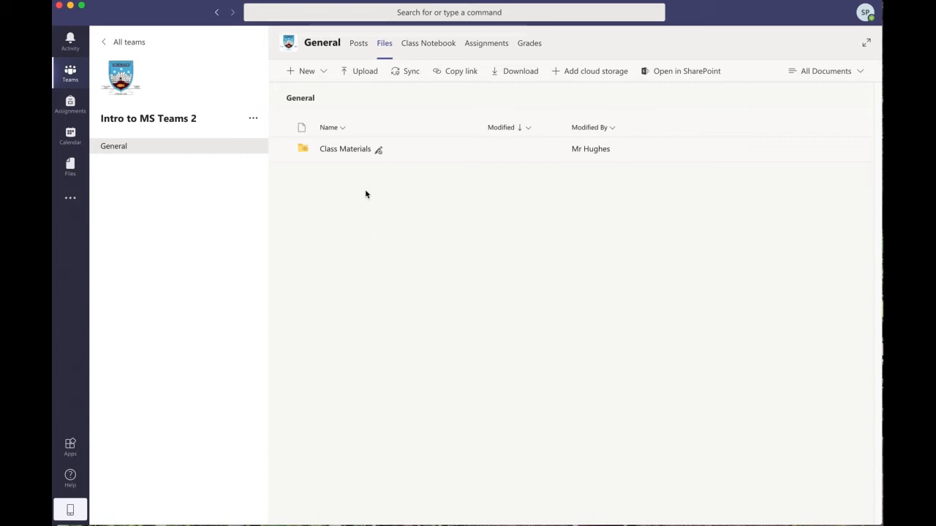
mouse_move(360, 181)
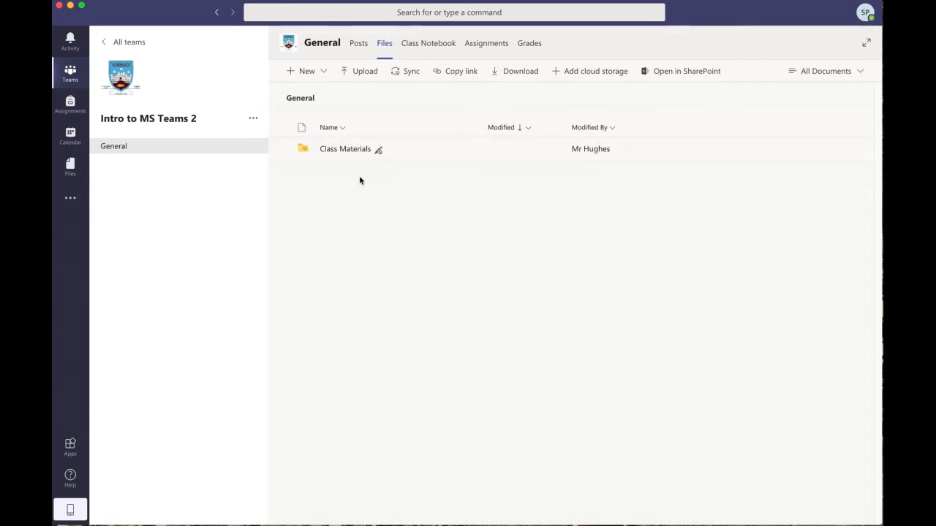
mouse_move(357, 216)
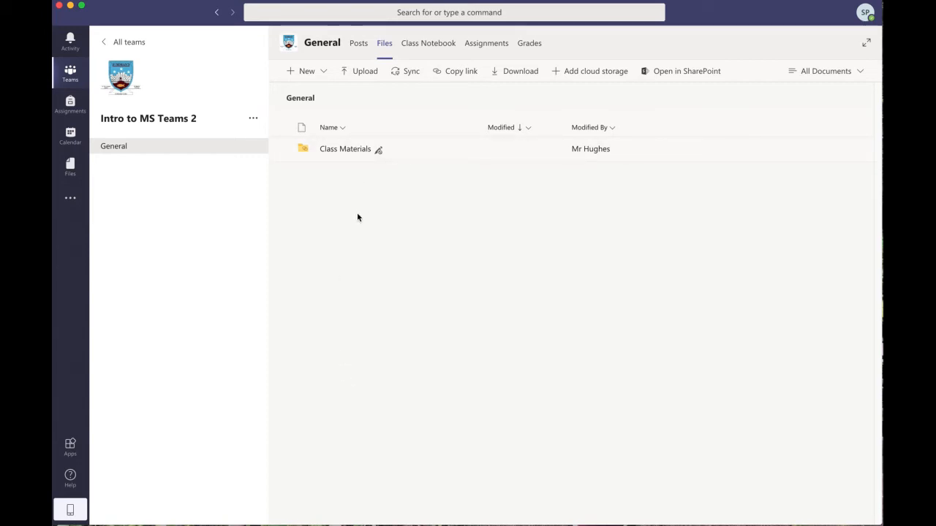
mouse_move(408, 249)
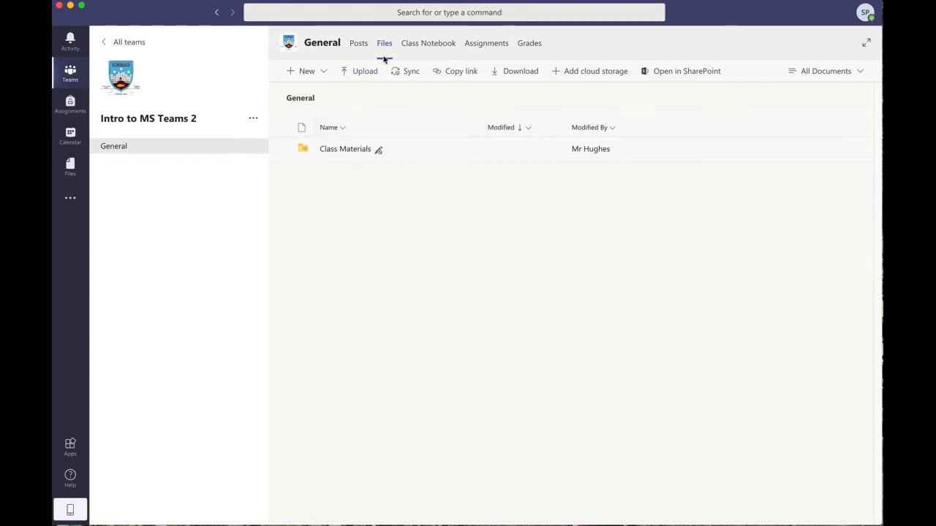
mouse_move(366, 310)
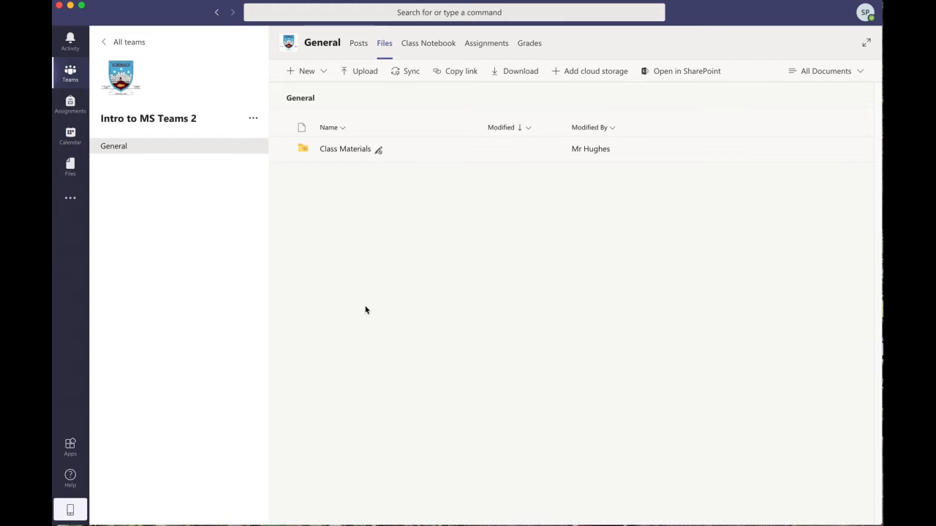
mouse_move(368, 251)
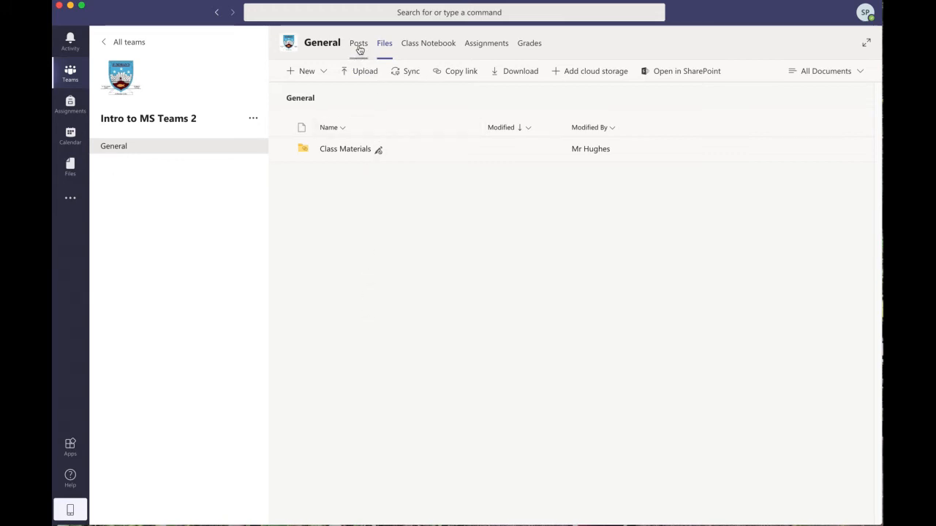
Read the Poverty Essay assignment's instructions and due date from the posts, then go back to the assignments list
click(358, 43)
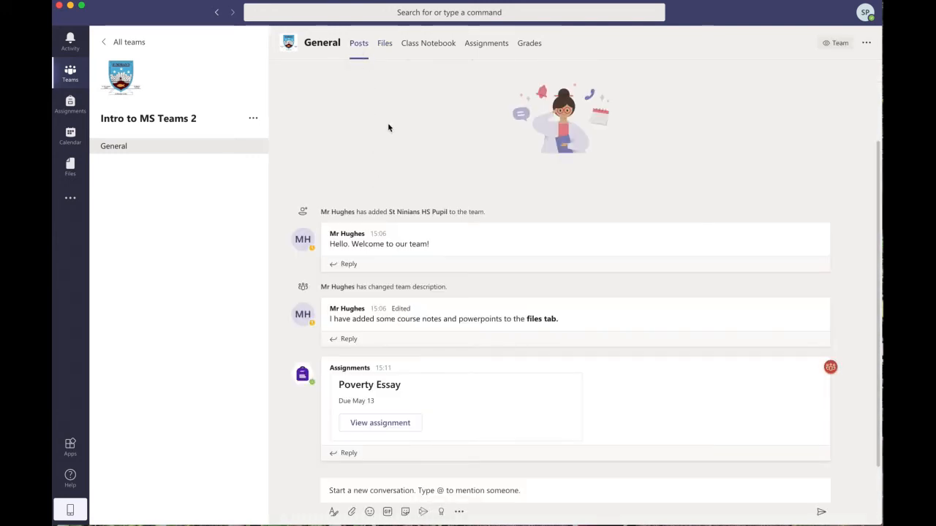
mouse_move(398, 140)
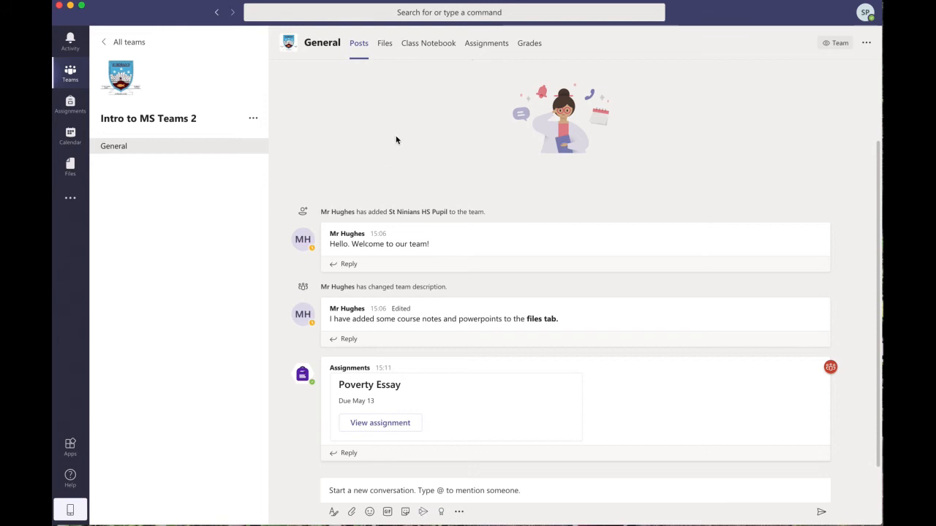
mouse_move(392, 143)
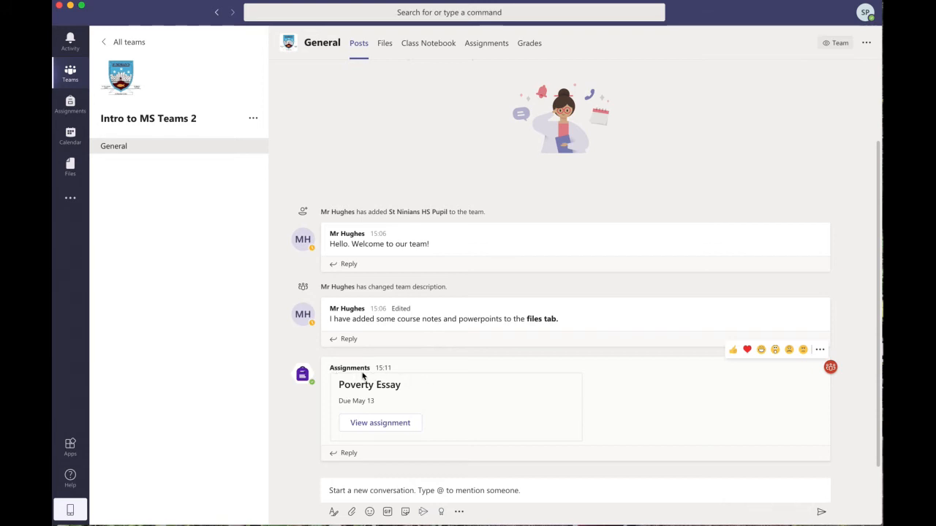
mouse_move(503, 400)
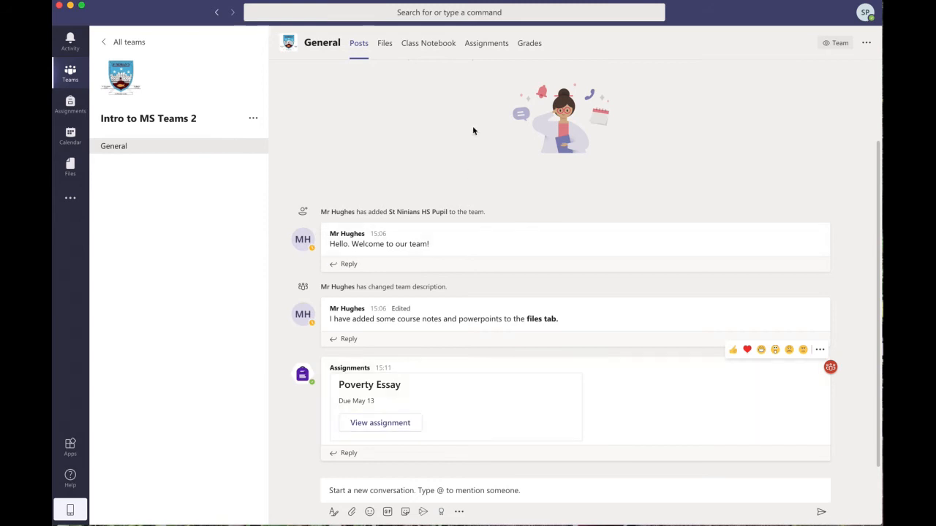
mouse_move(497, 63)
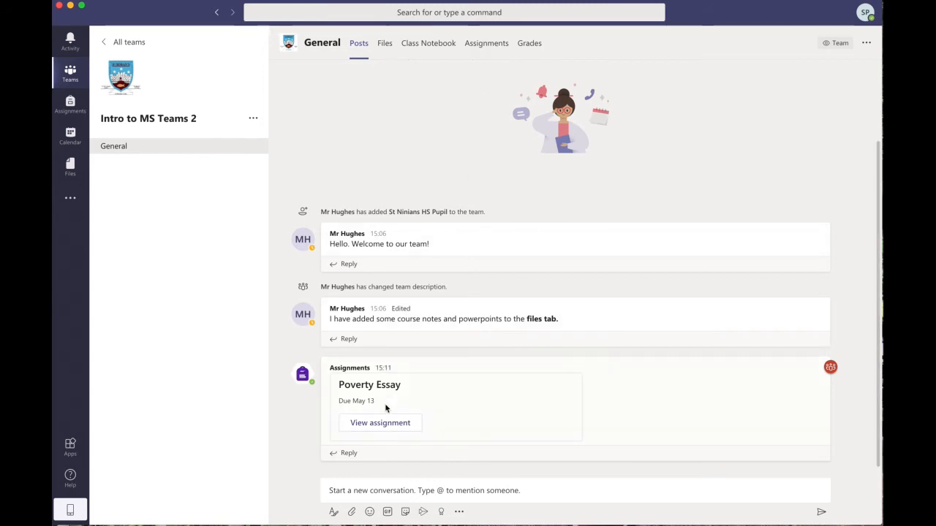
click(485, 42)
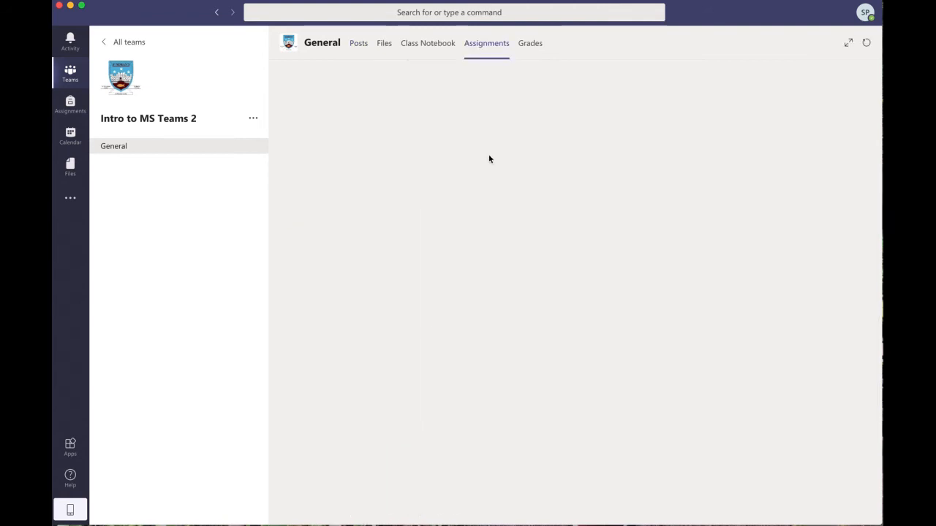
mouse_move(482, 196)
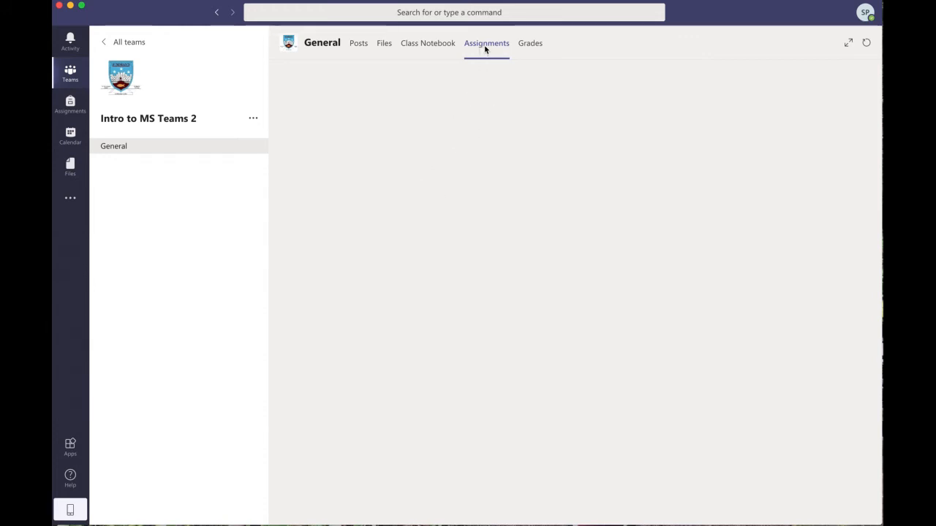
click(485, 43)
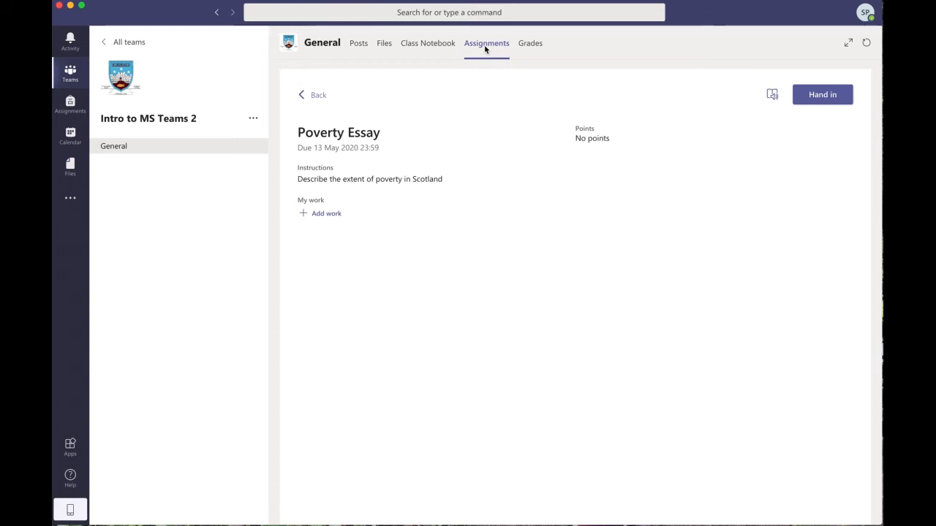
mouse_move(444, 145)
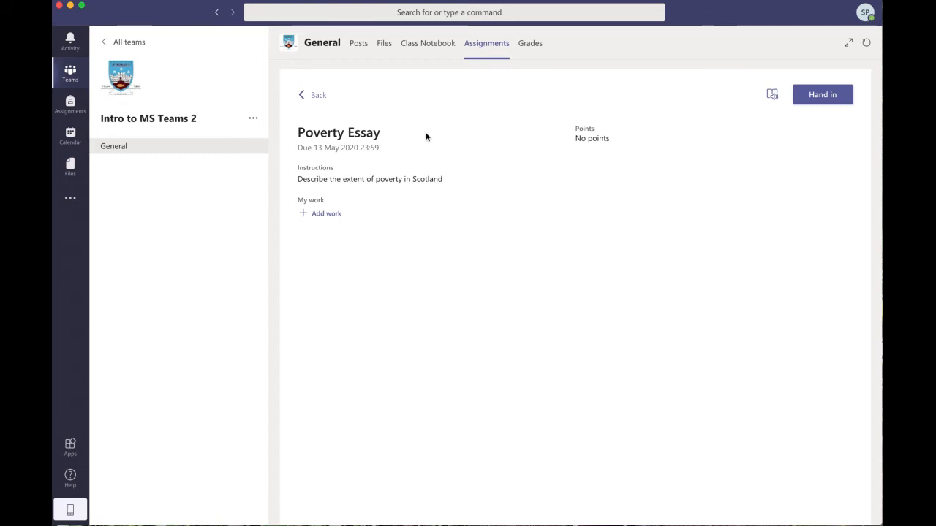
mouse_move(393, 177)
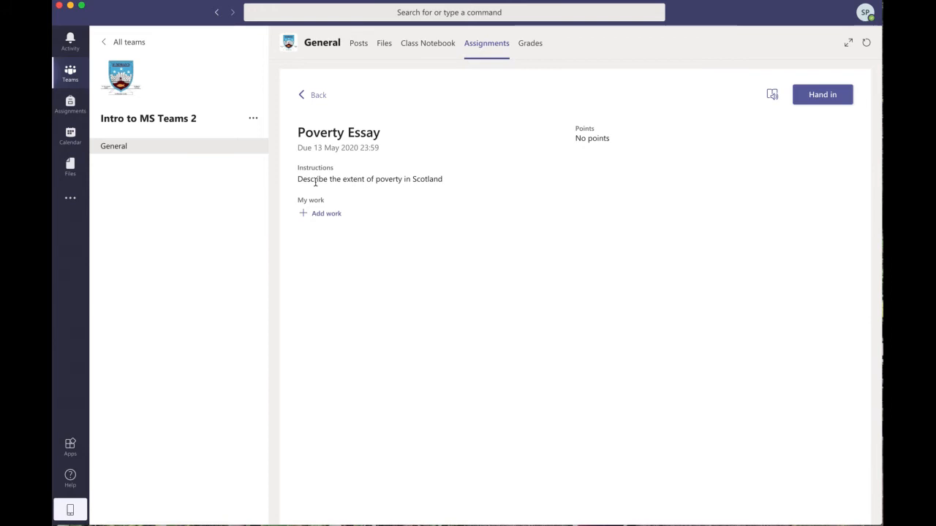
mouse_move(424, 181)
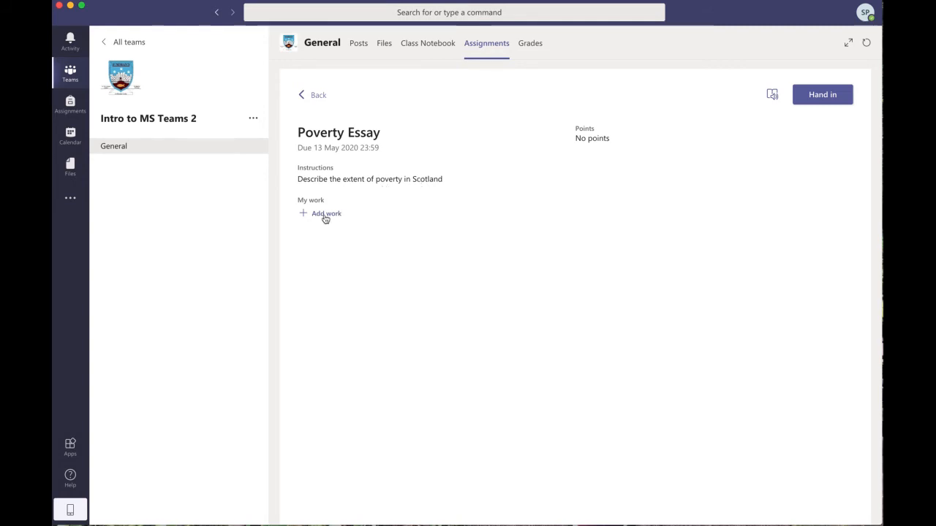
mouse_move(324, 218)
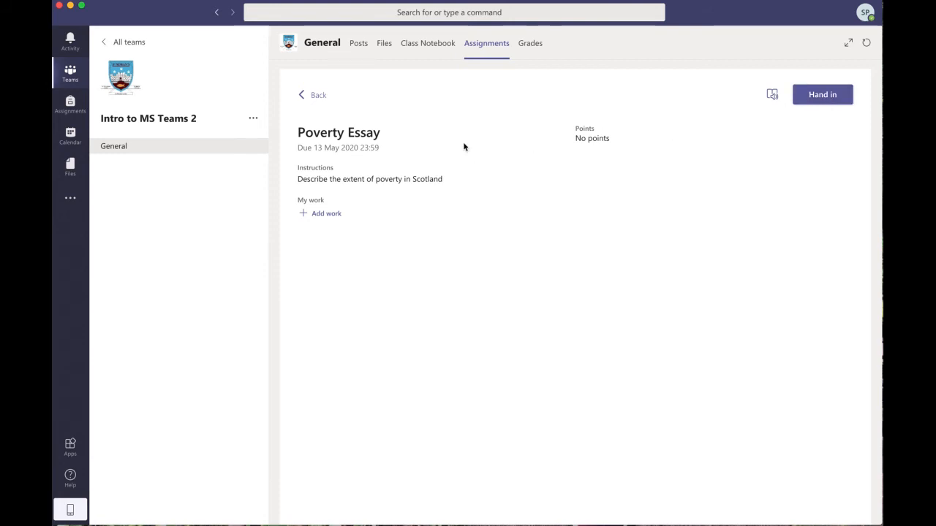
mouse_move(459, 181)
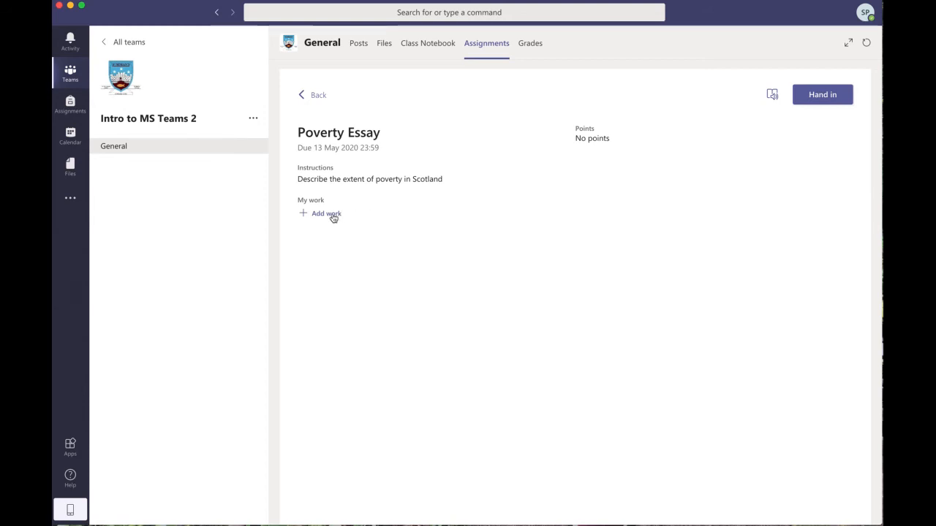
mouse_move(541, 212)
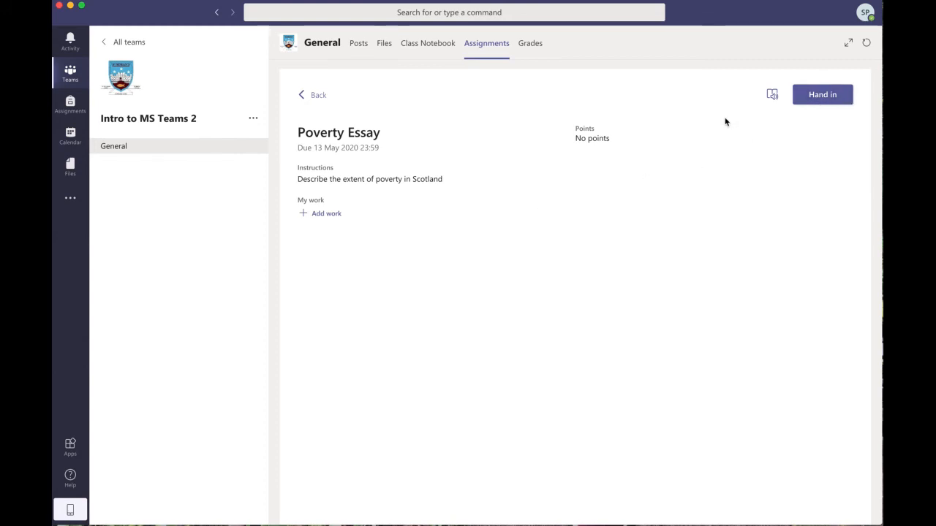
click(313, 94)
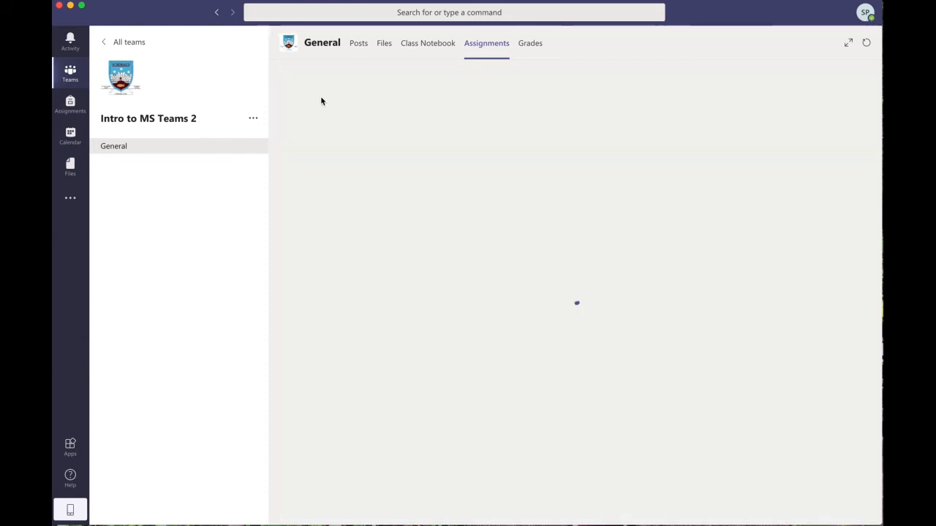
Go back to the General channel posts and head to the Class Notebook
click(486, 43)
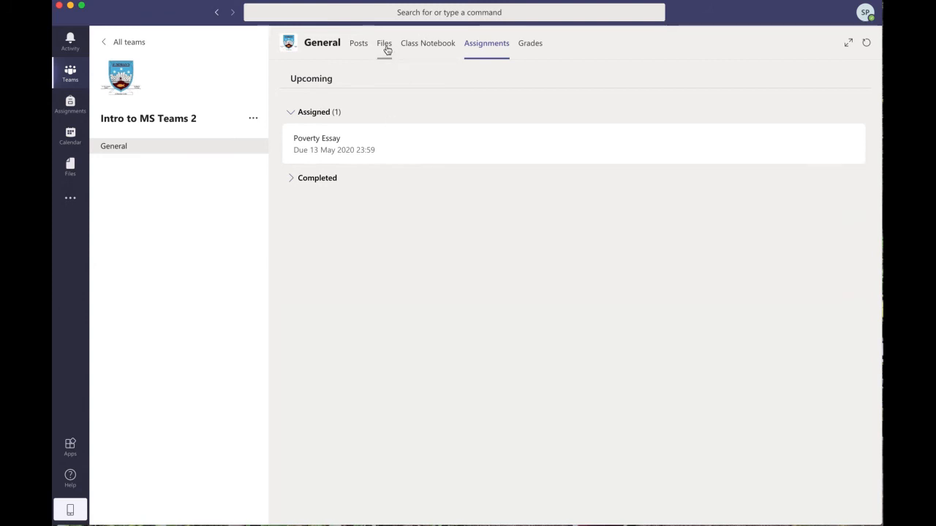
click(358, 42)
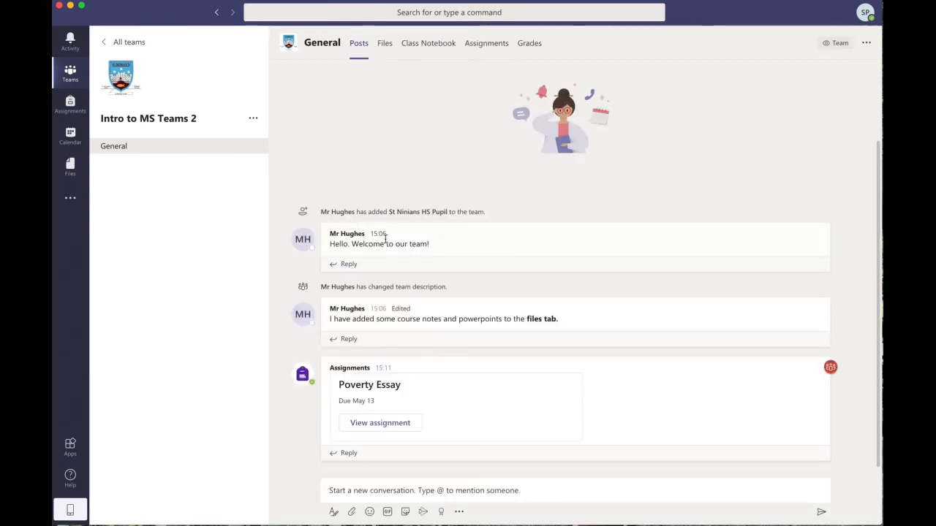
mouse_move(387, 239)
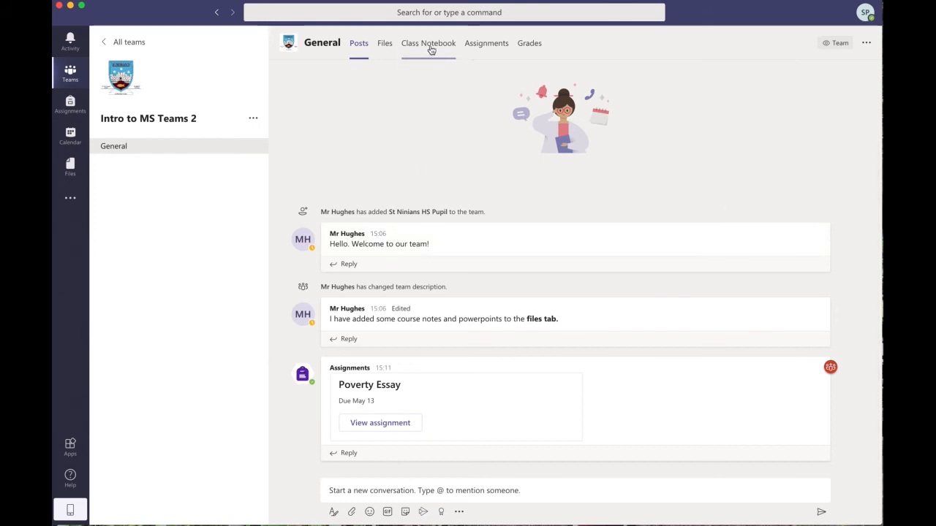
click(428, 42)
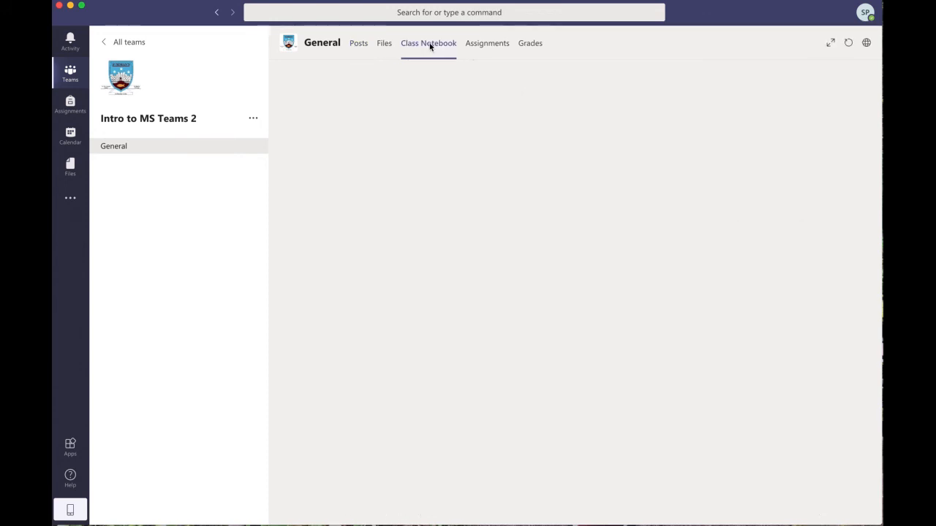
Load the team's Class Notebook
click(427, 43)
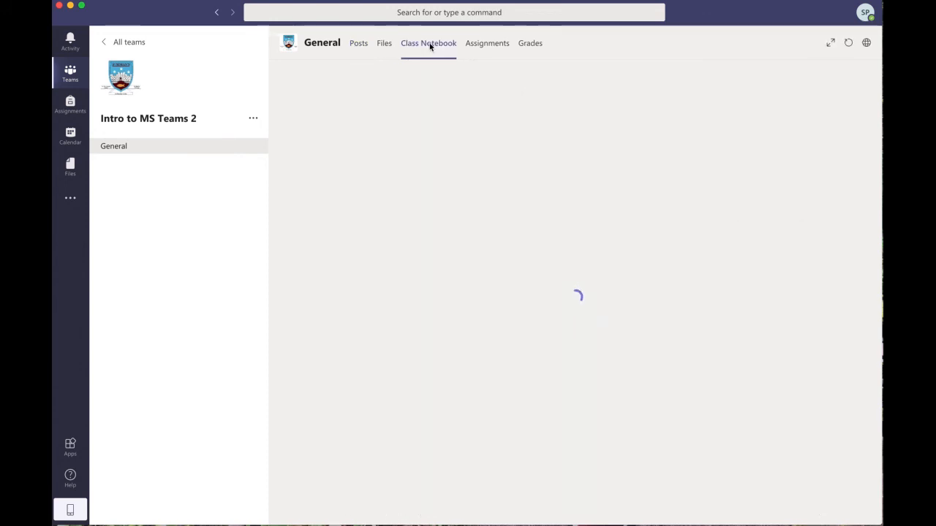
click(426, 42)
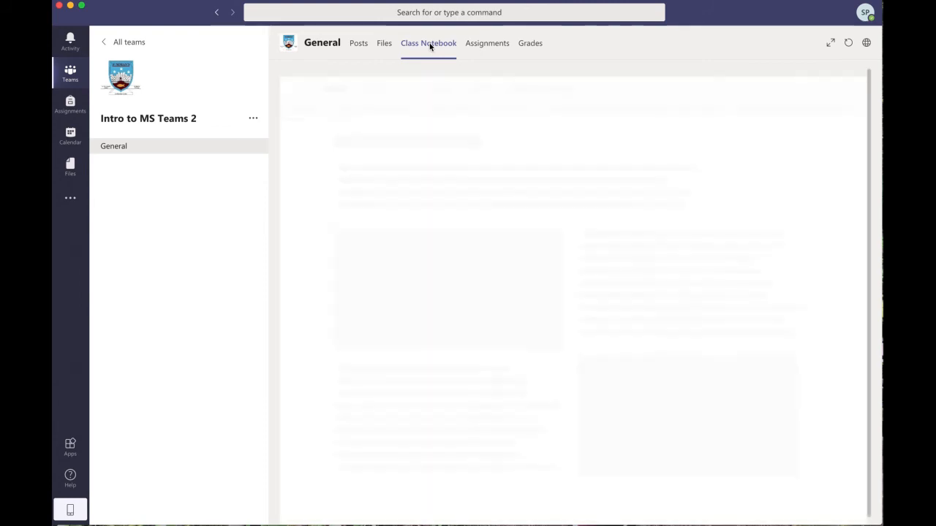
click(427, 42)
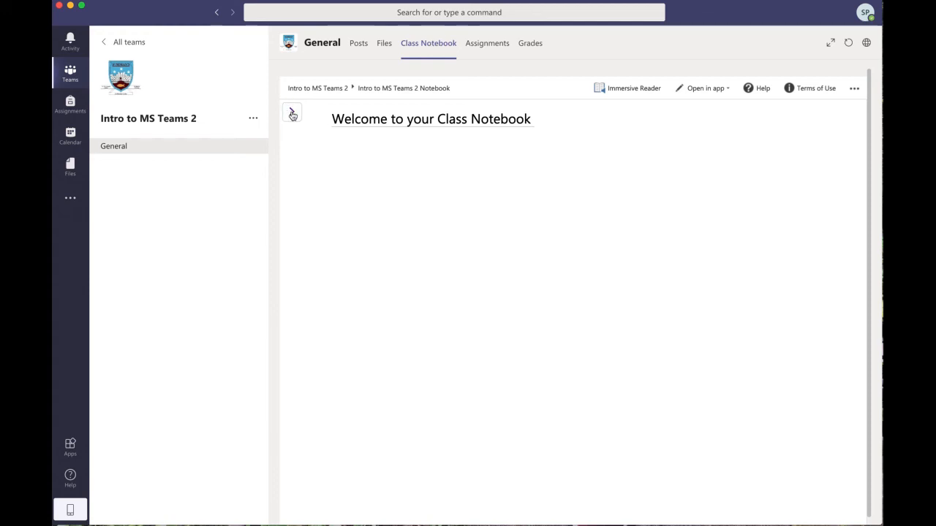
Show the notebook's sections and expand the St Ninians HS Pupil group to its Class Notes Untitled Page
click(292, 114)
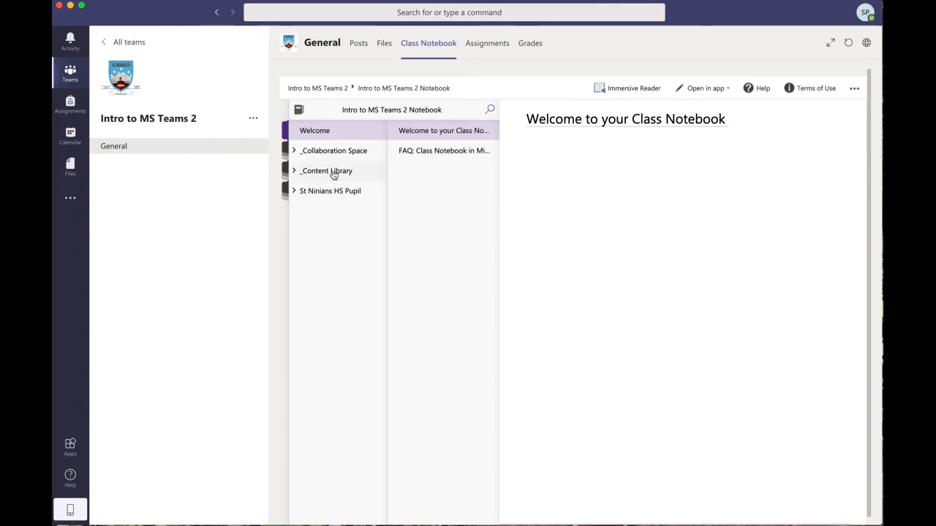
mouse_move(320, 193)
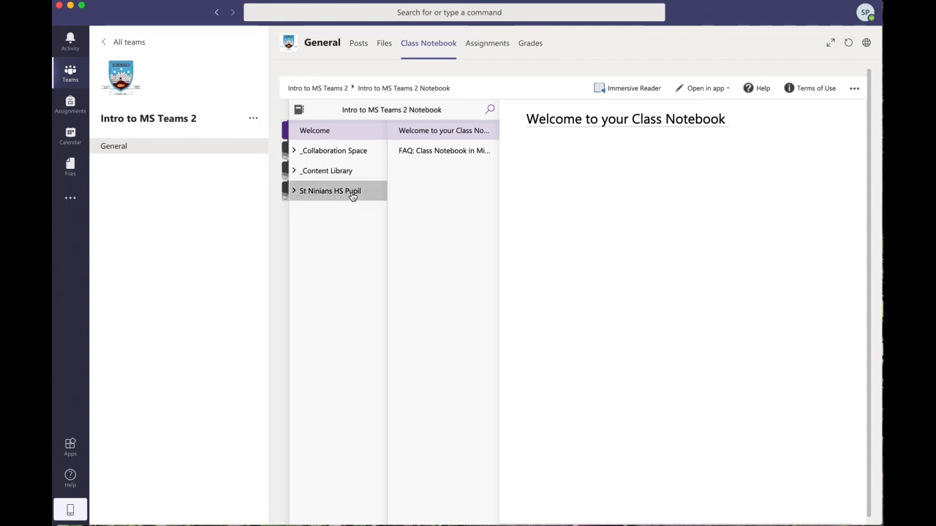
click(331, 190)
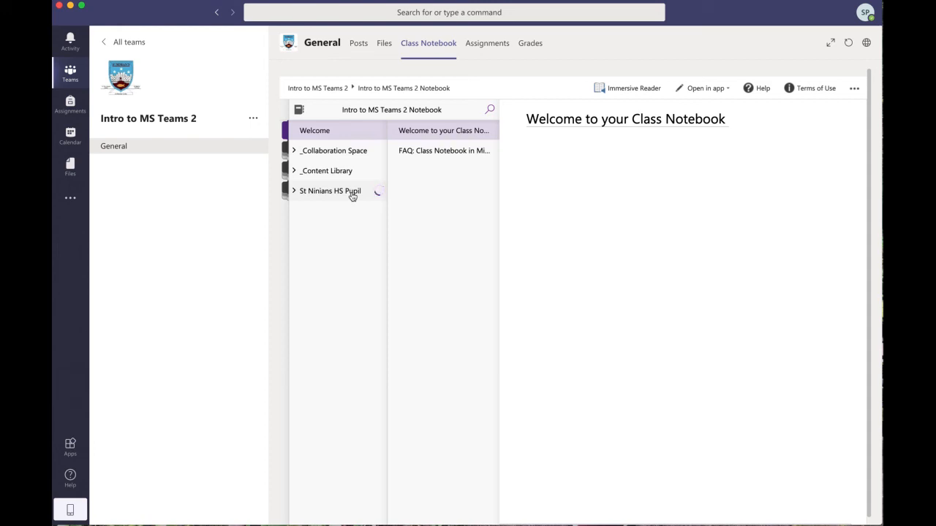
click(330, 190)
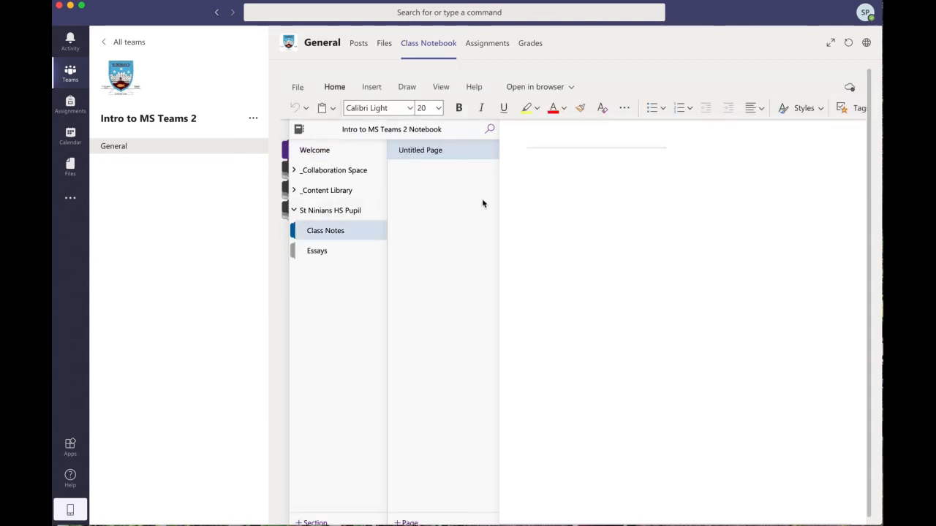
mouse_move(573, 147)
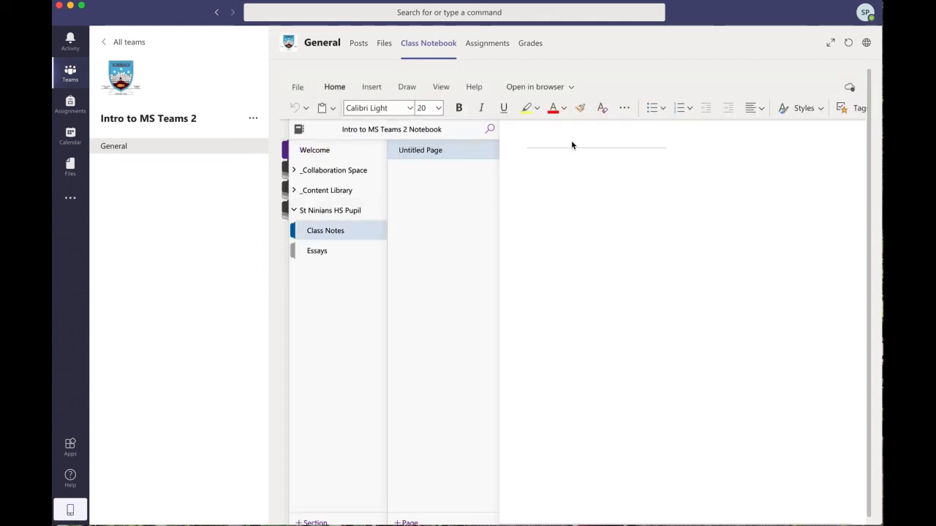
Title the Class Notes page 'Task – Poverty assignment.' and collapse the St Ninians HS Pupil group
text(Task -)
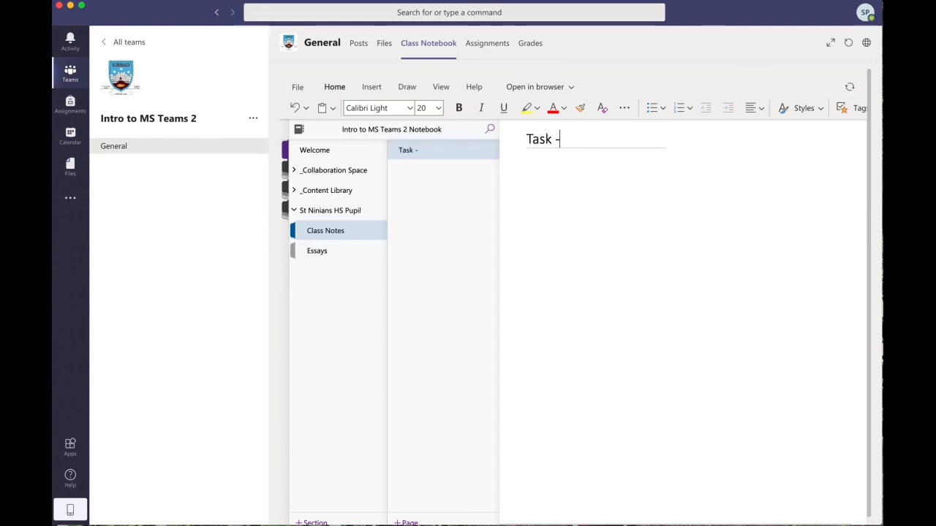
text(Poverty)
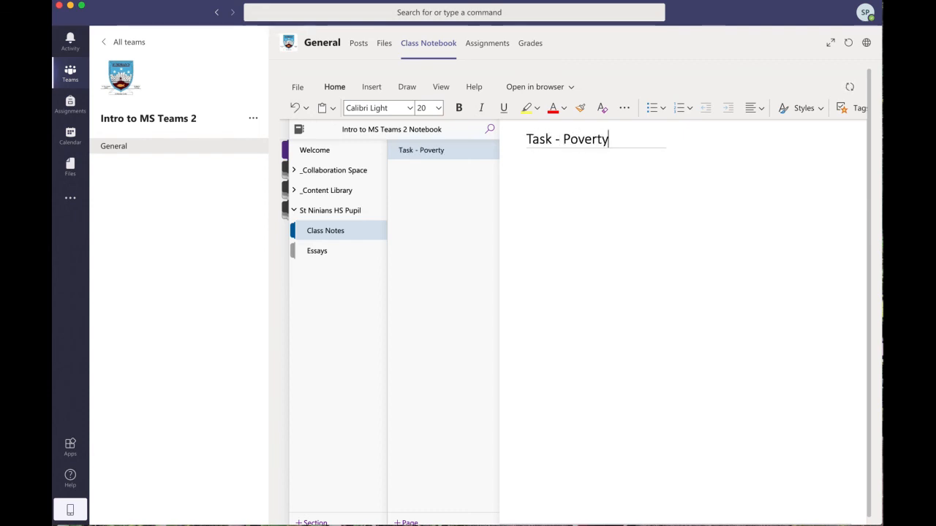
text(assignment.)
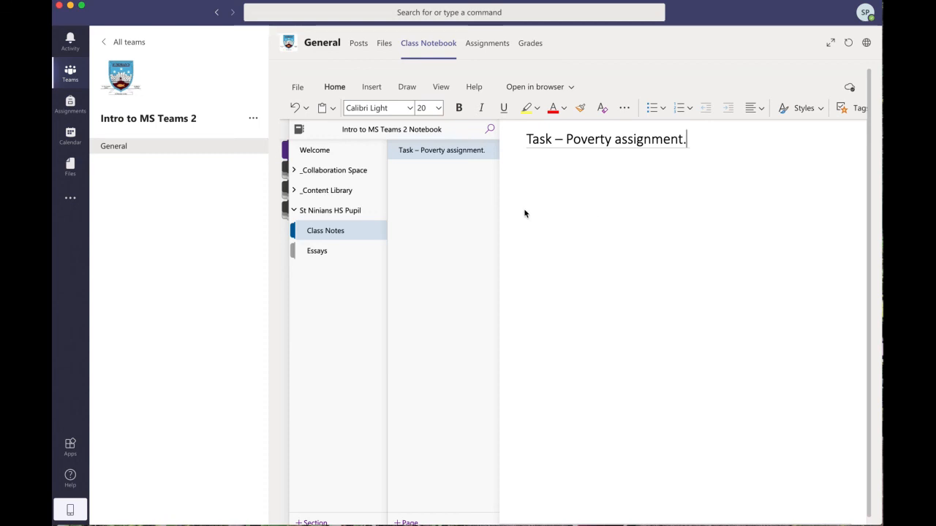
mouse_move(596, 179)
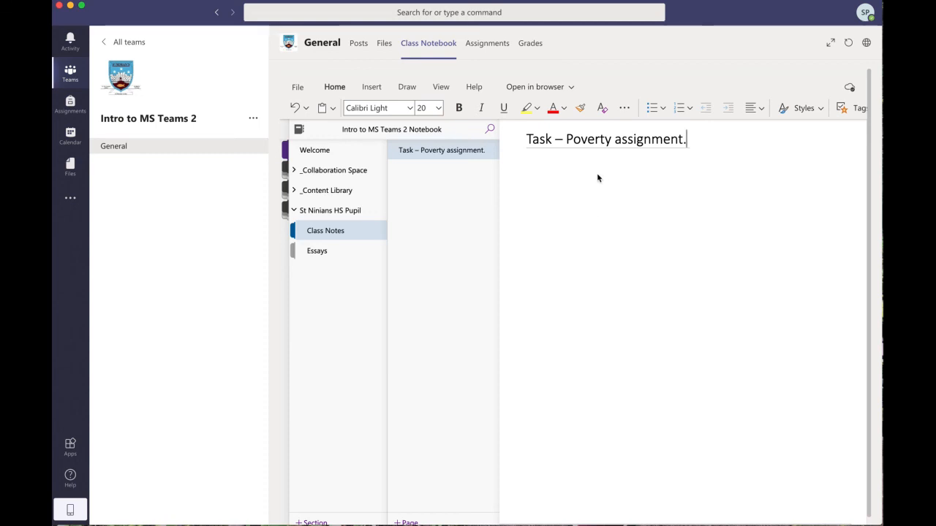
mouse_move(582, 161)
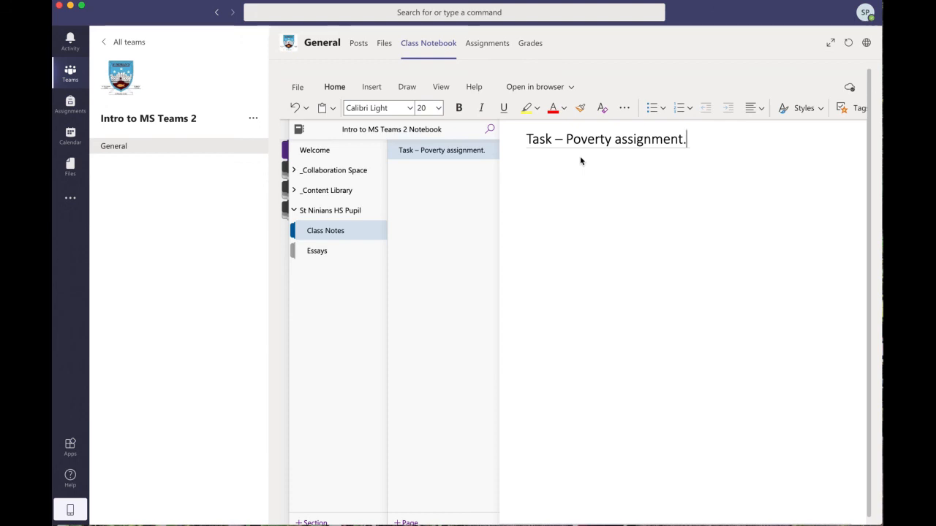
mouse_move(605, 193)
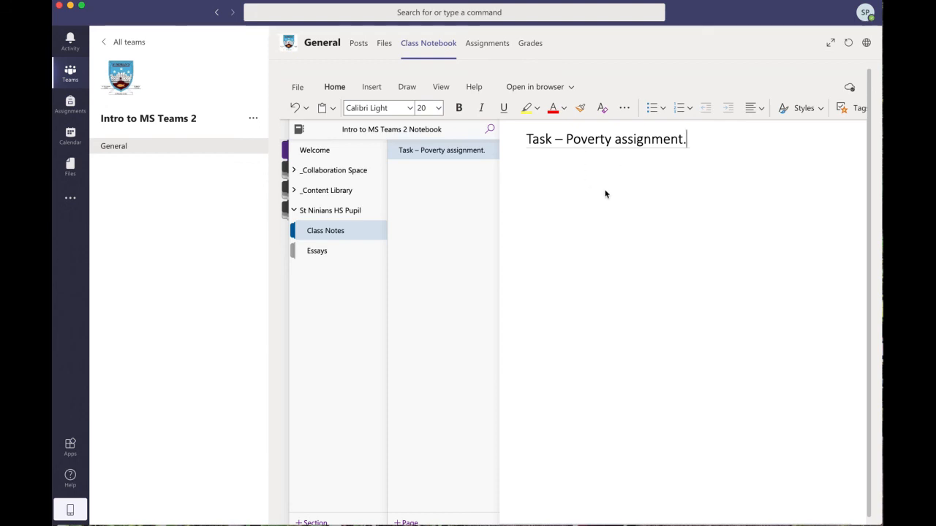
mouse_move(600, 184)
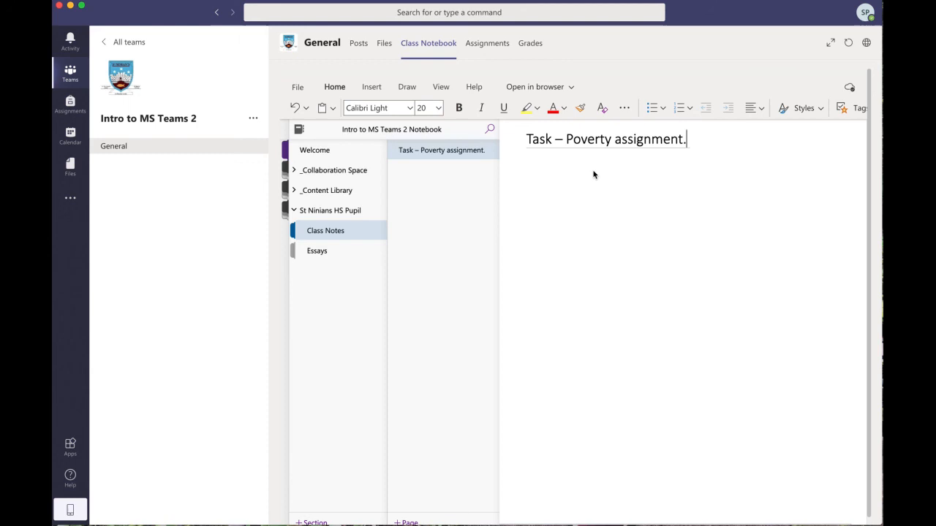
mouse_move(570, 198)
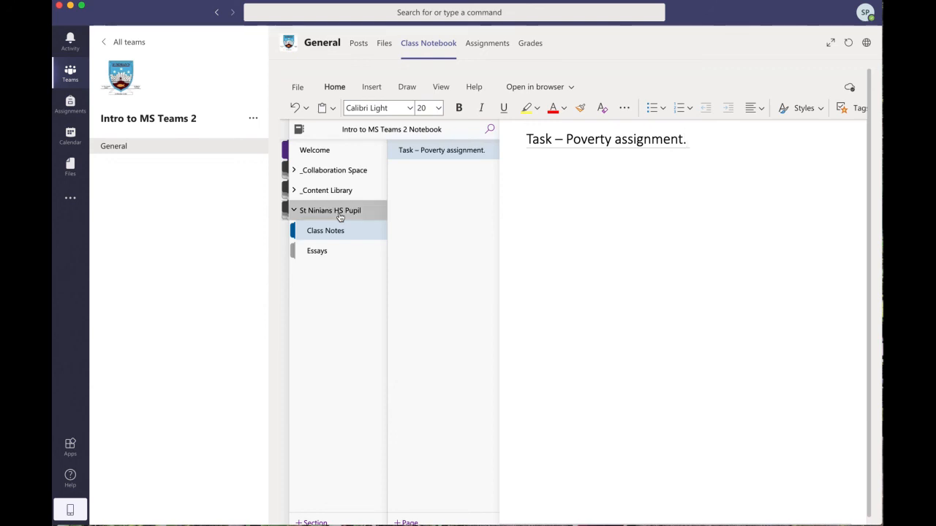
click(295, 211)
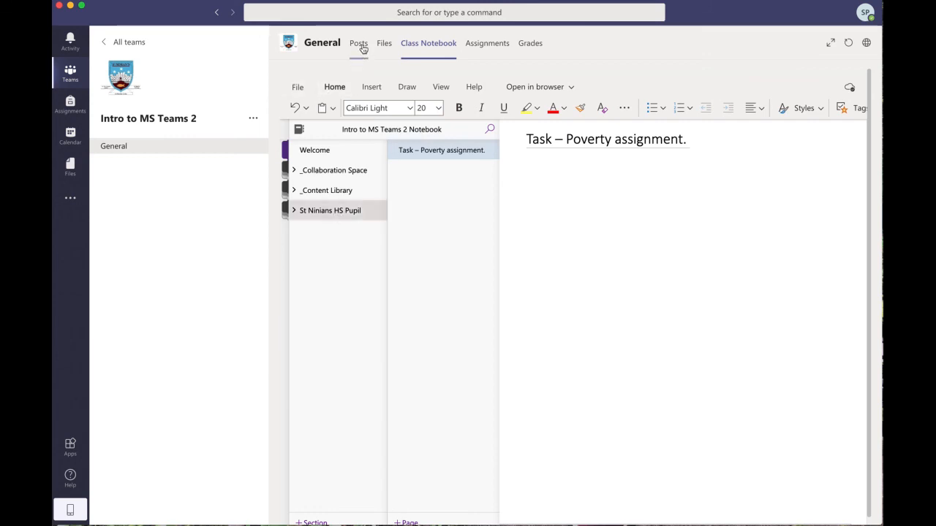
Return to the General channel posts showing the welcome message and Poverty Essay assignment
click(359, 43)
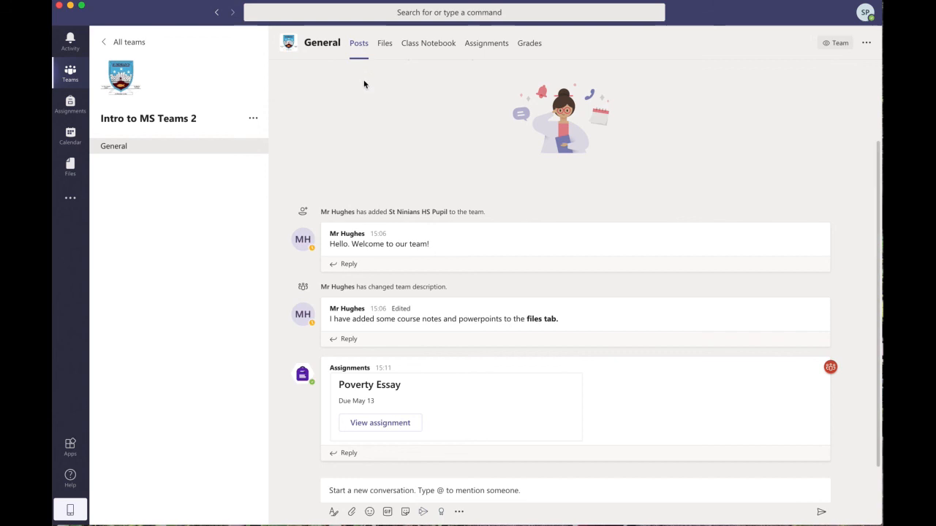
mouse_move(368, 85)
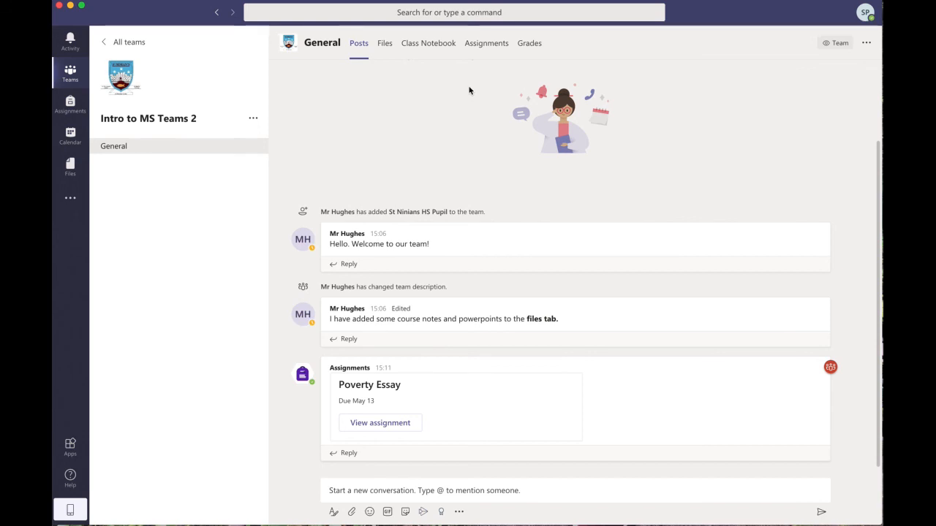
mouse_move(461, 100)
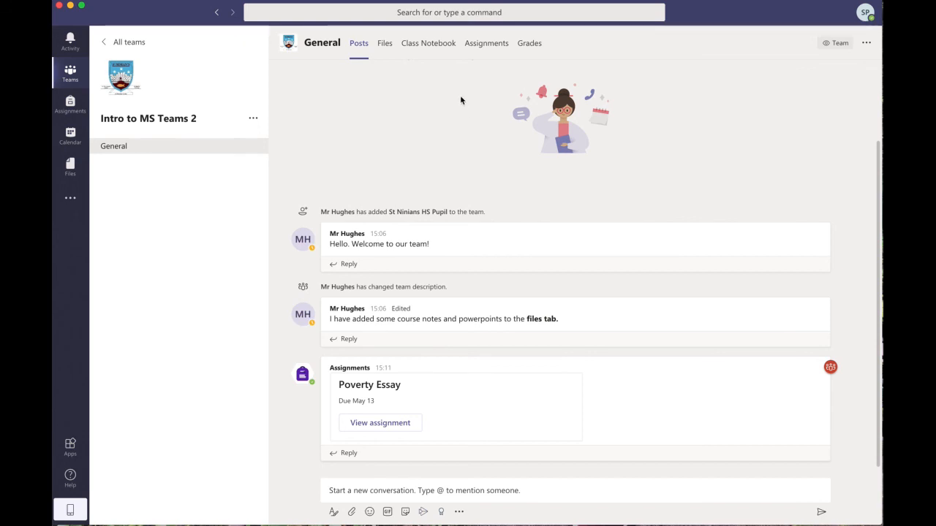
mouse_move(456, 111)
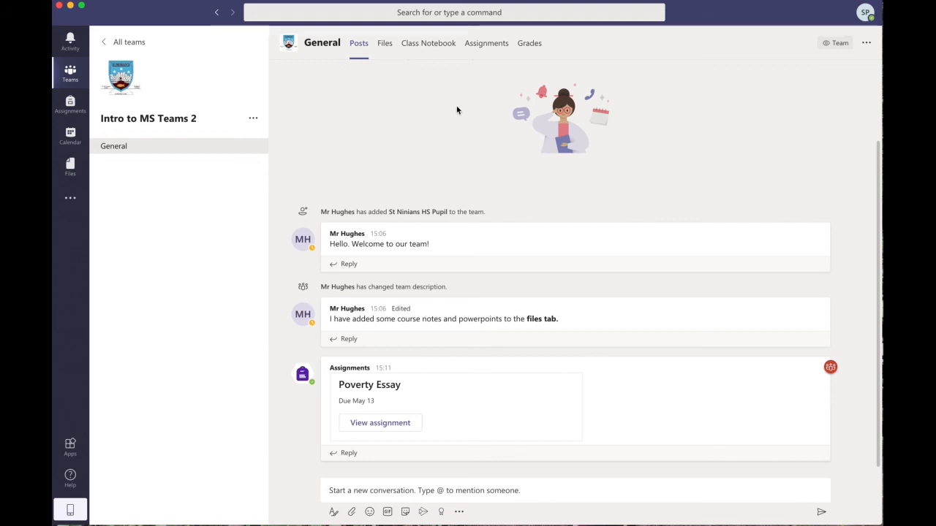
mouse_move(462, 299)
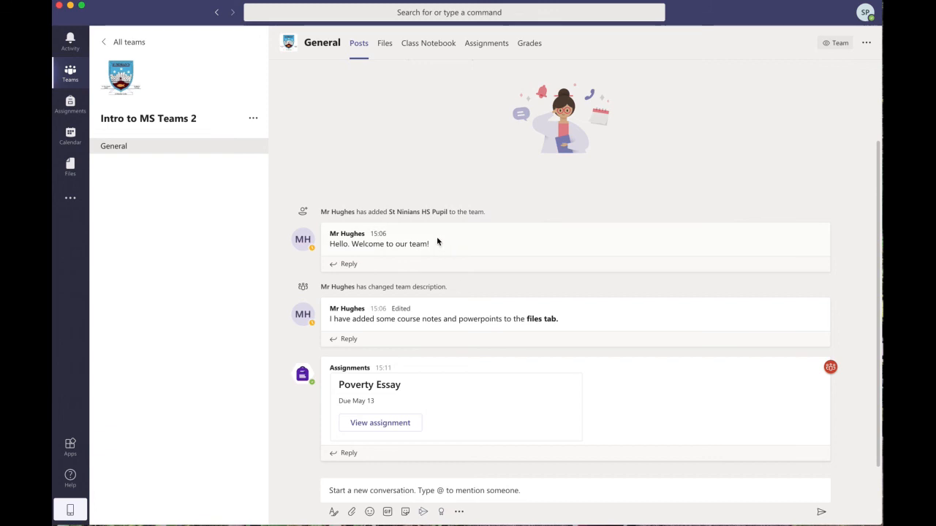
mouse_move(433, 229)
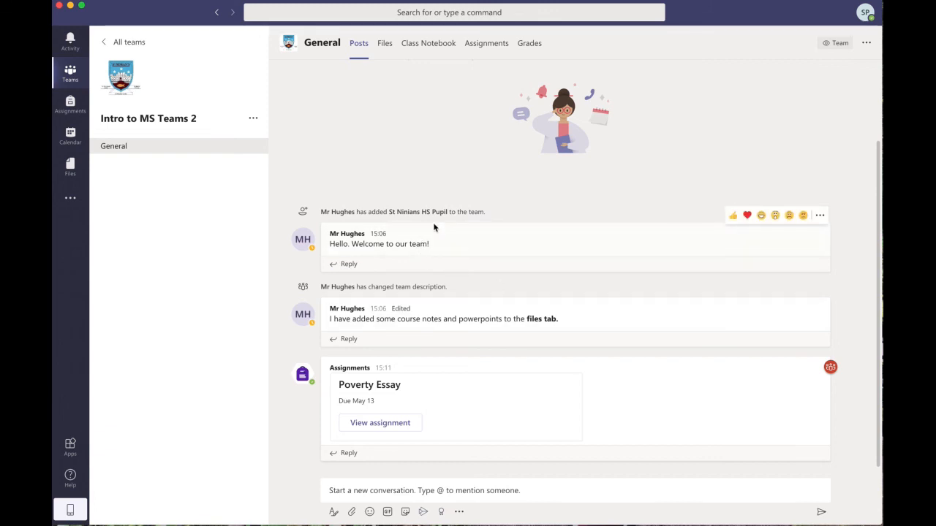
mouse_move(862, 174)
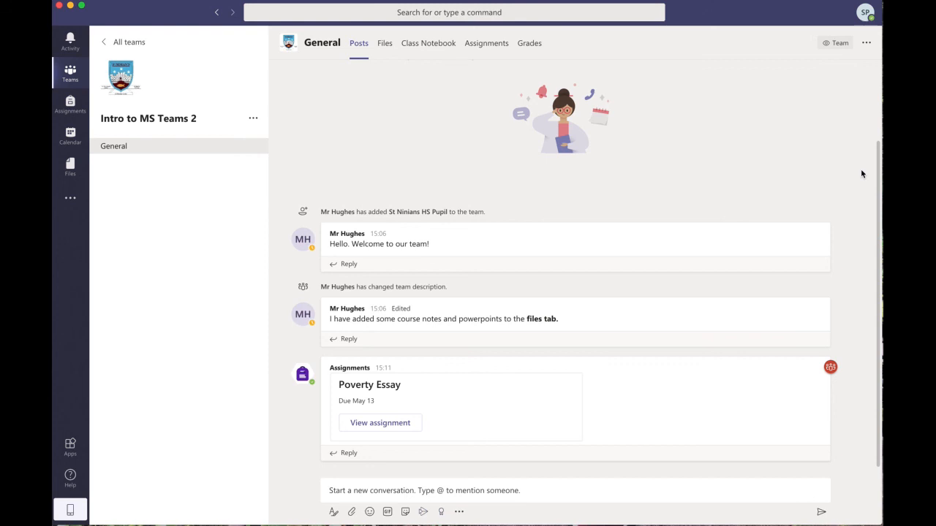
mouse_move(679, 166)
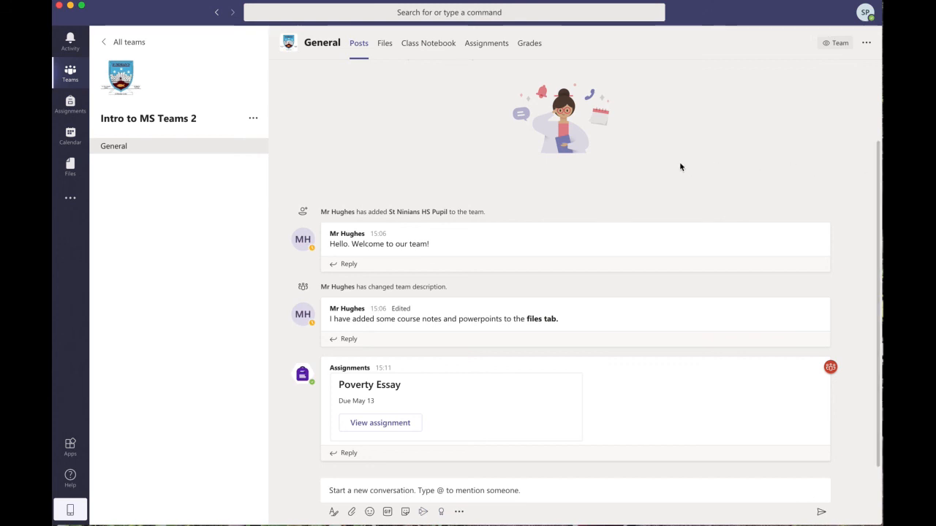